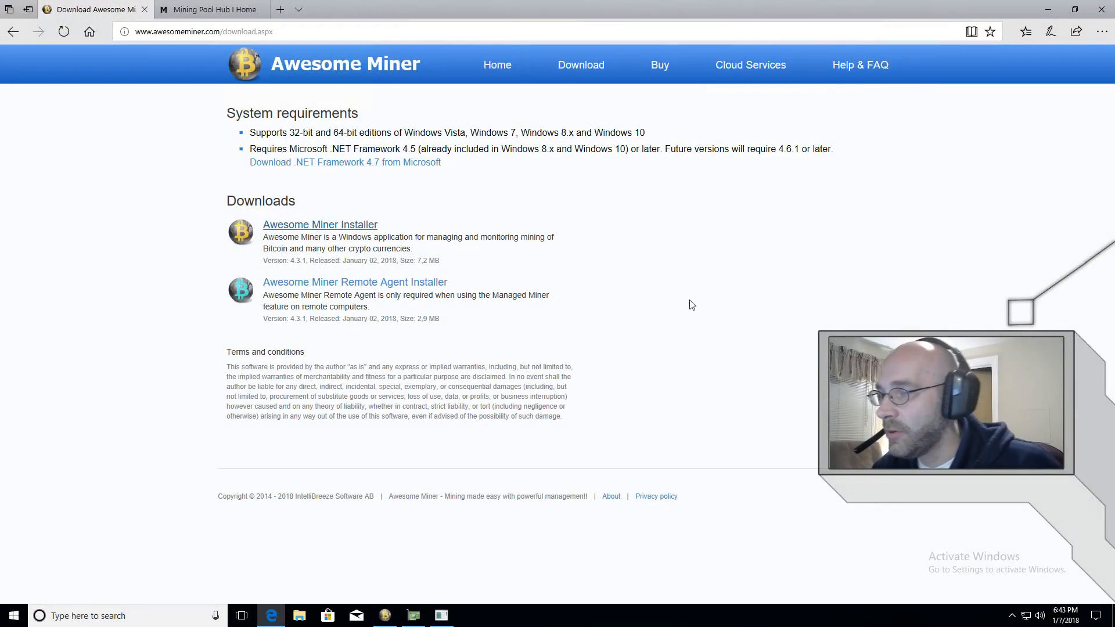
mouse_move(317, 266)
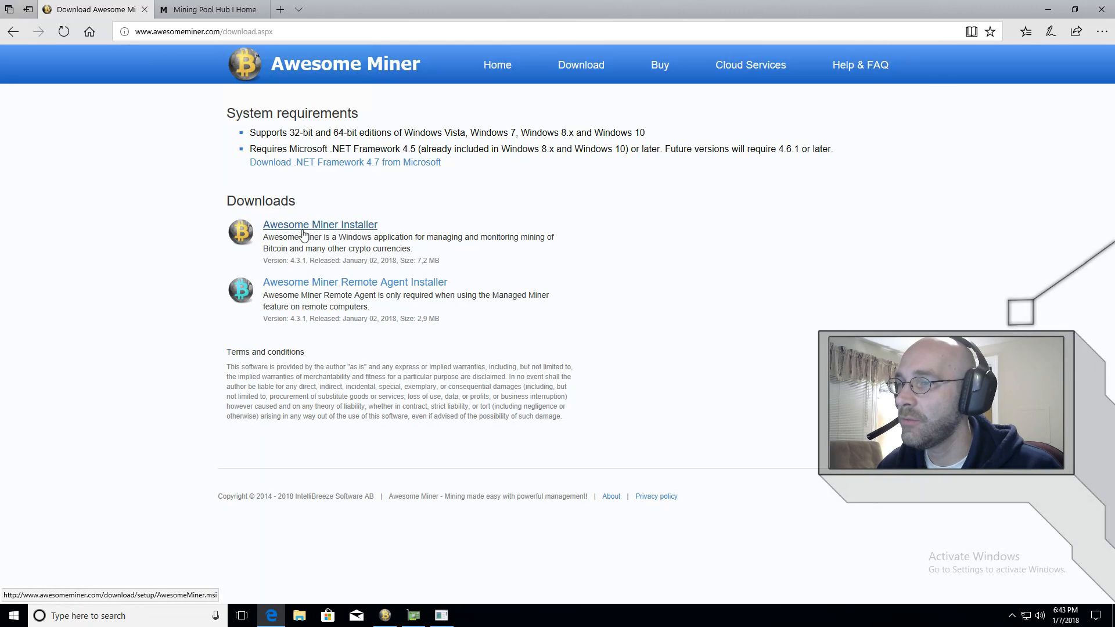
mouse_move(359, 228)
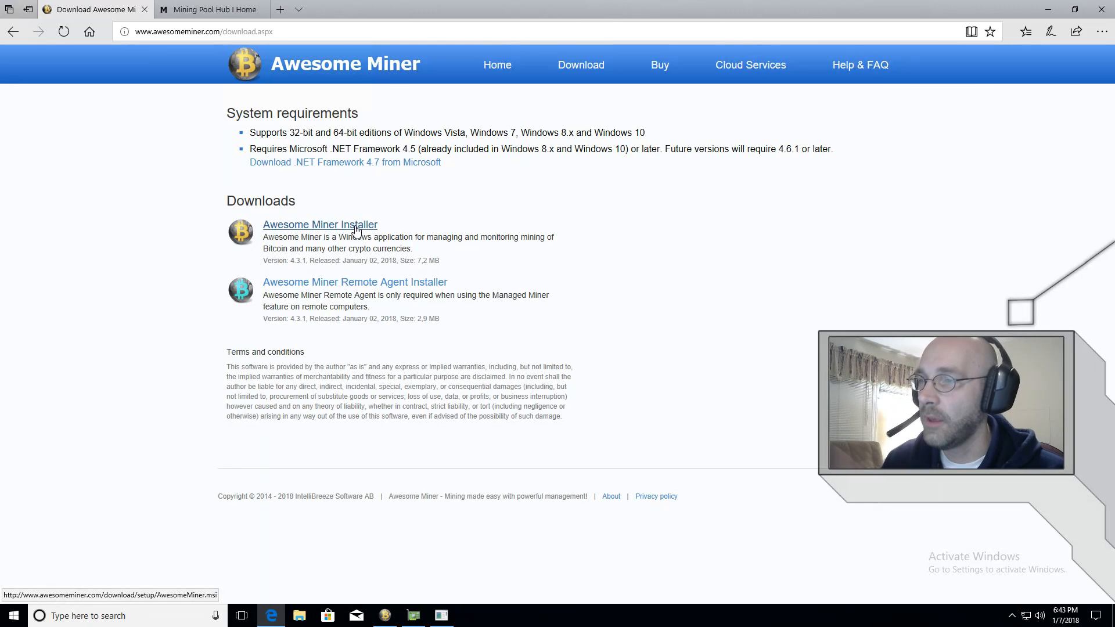
mouse_move(389, 198)
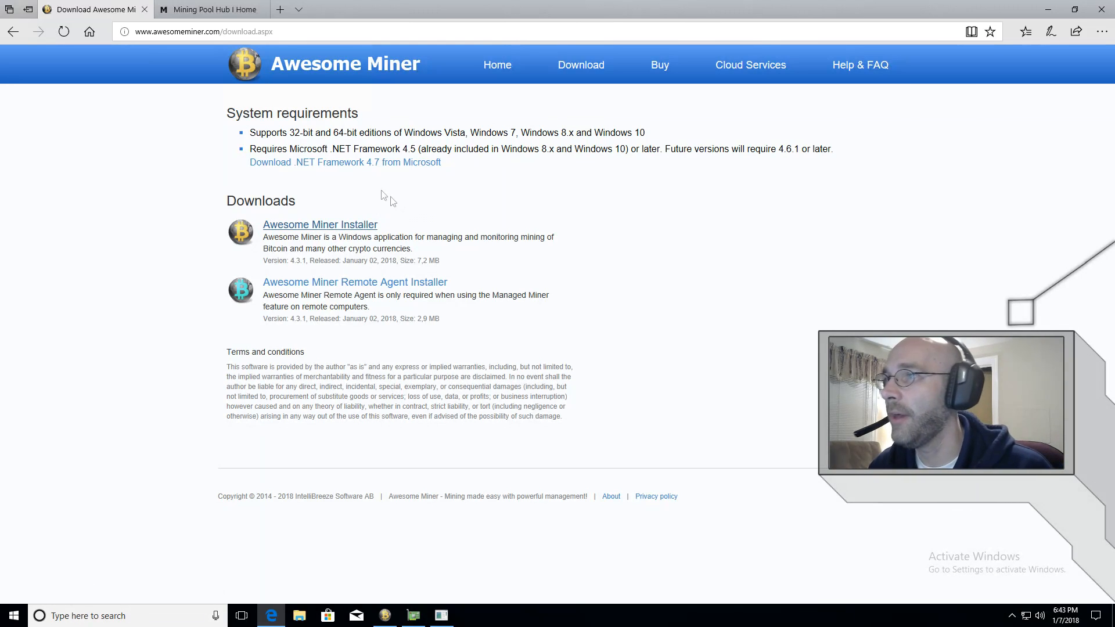
- Switch to the Mining Pool Hub tab with its AMD auto-switching ports table
left_click(209, 9)
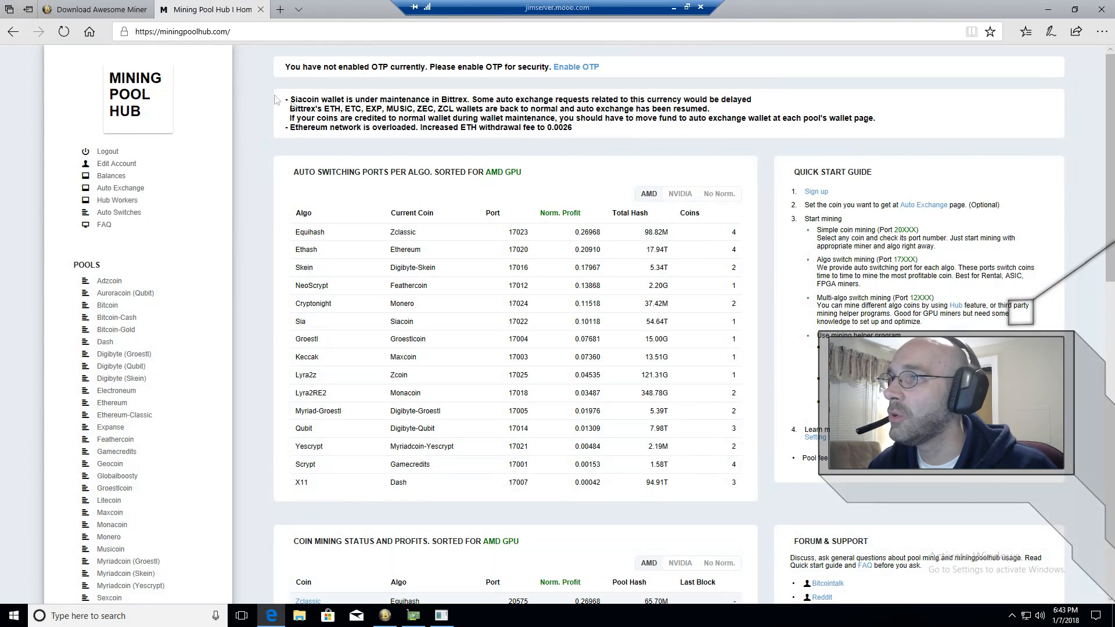
mouse_move(548, 145)
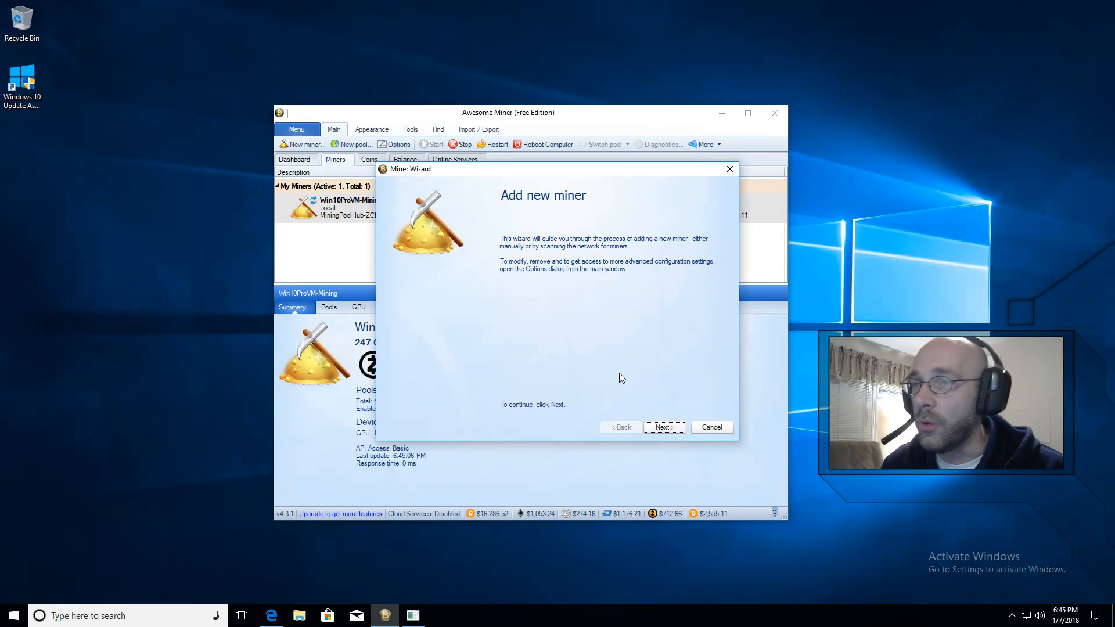
mouse_move(602, 286)
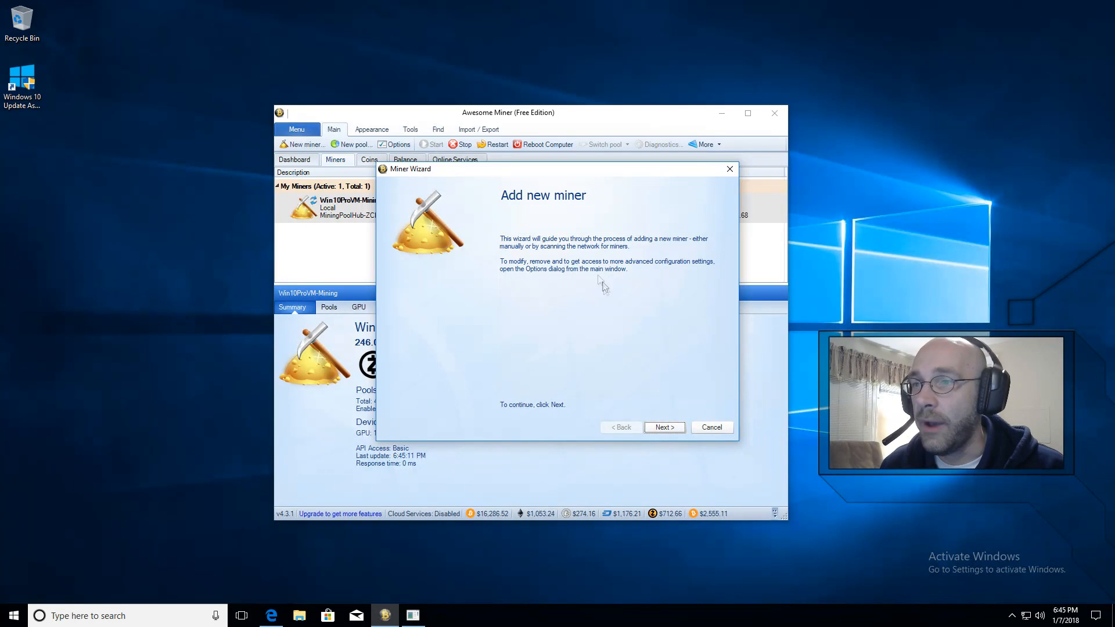
mouse_move(663, 426)
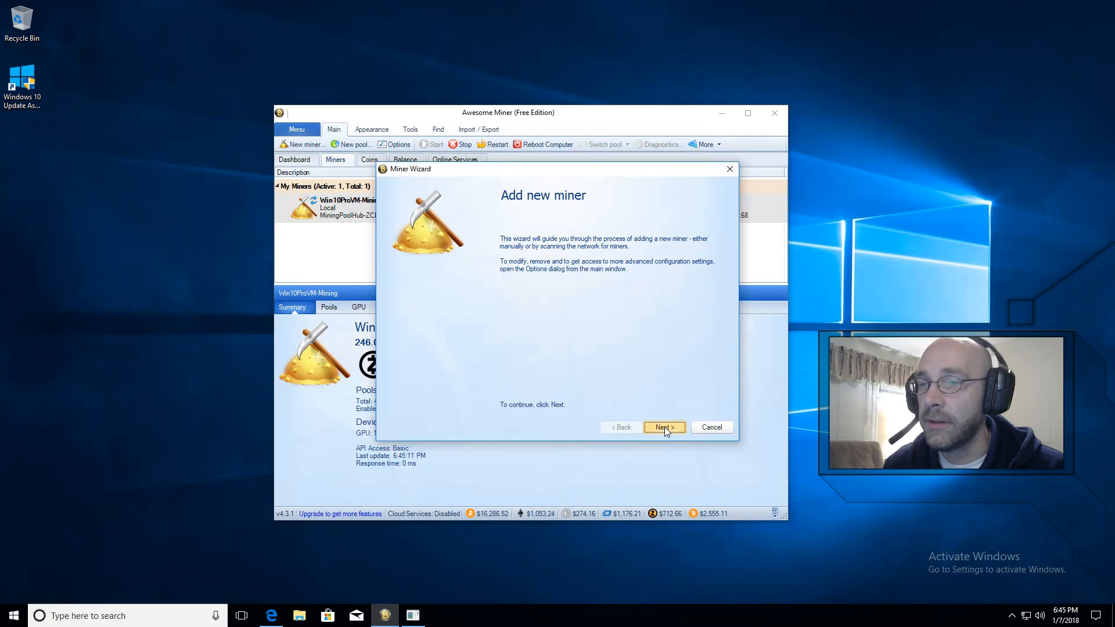
- Advance the Miner Wizard past its introduction to the miner-type page
left_click(662, 427)
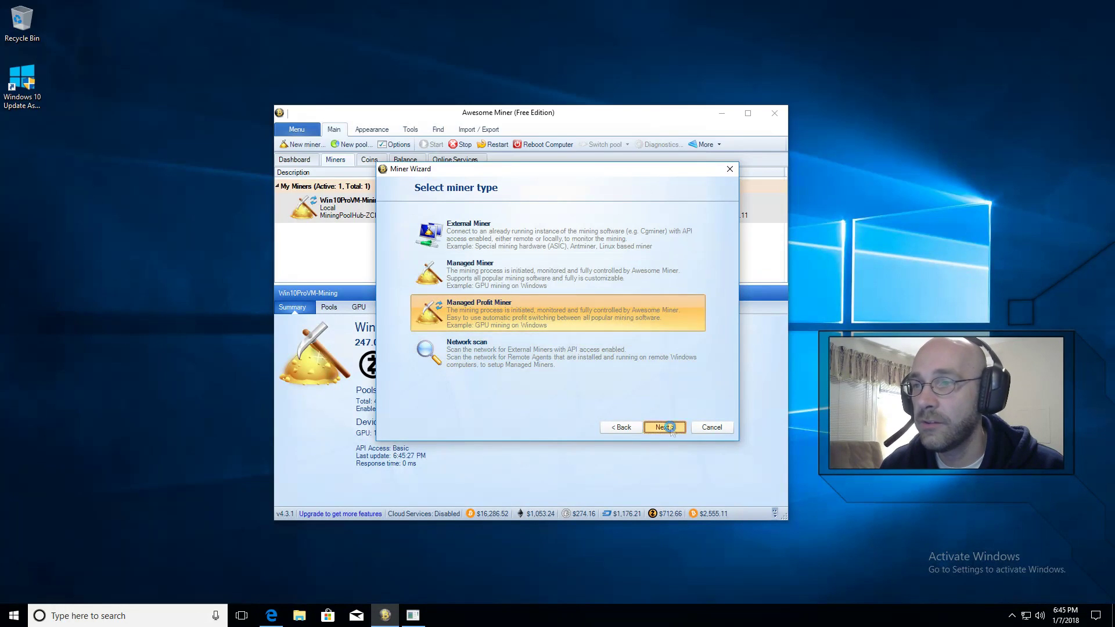
- Create managed profit miner 'Miner1' on local host with the AMD GPU profile
left_click(661, 427)
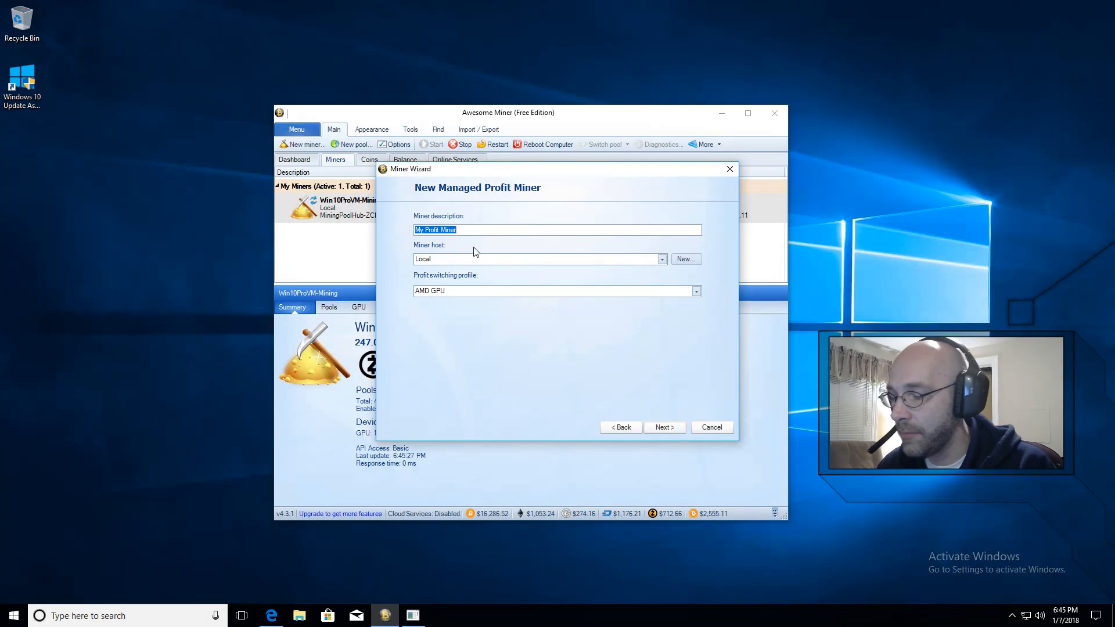
type("Miner1")
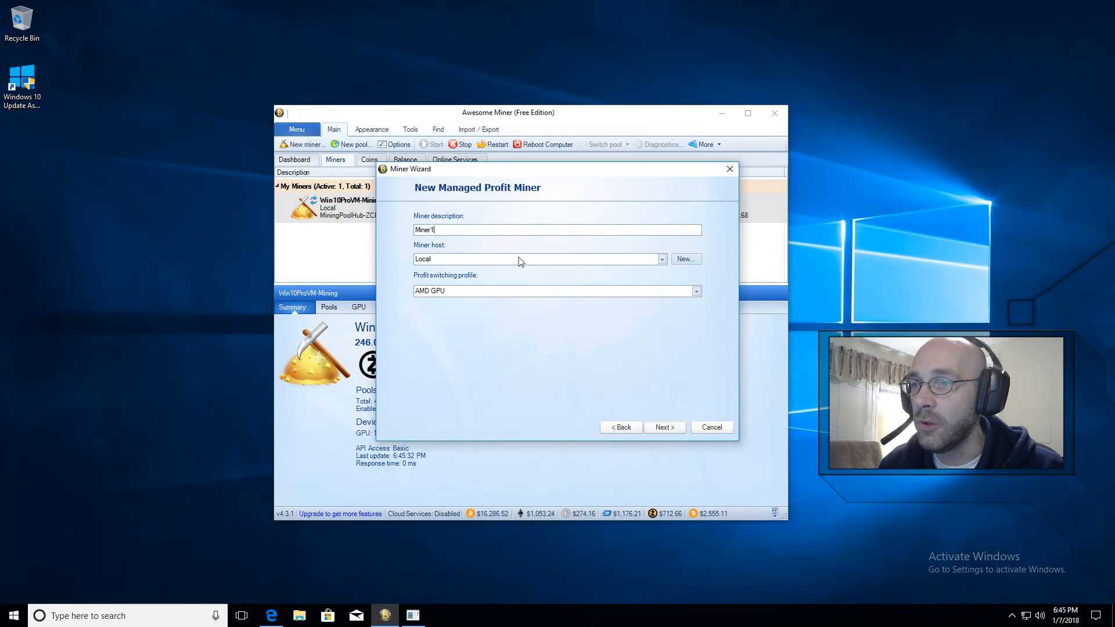
mouse_move(447, 288)
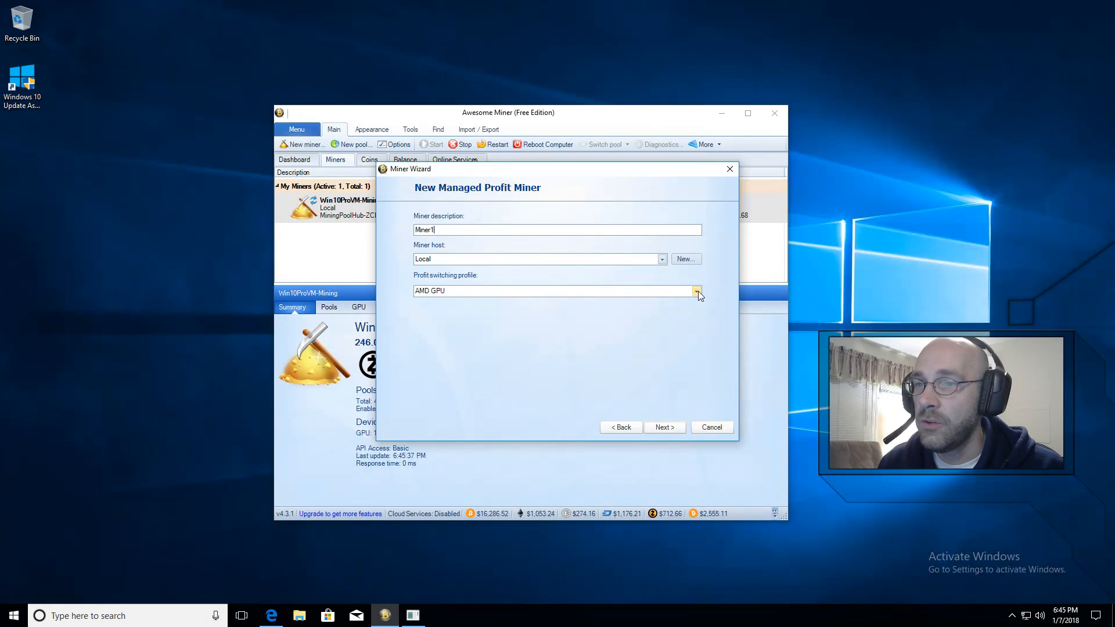
left_click(696, 291)
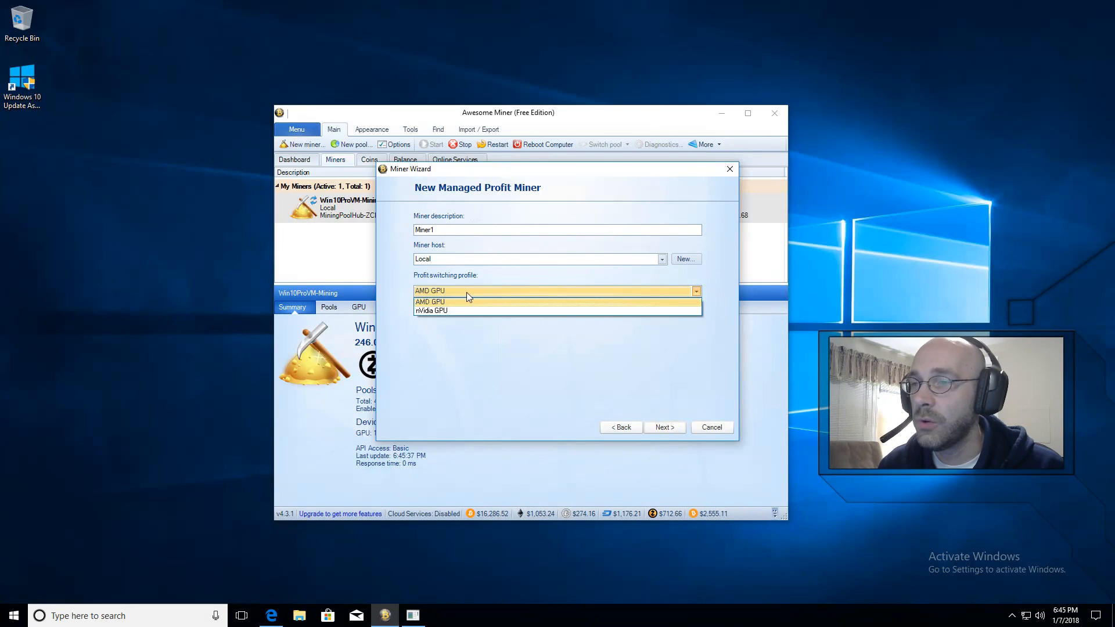
mouse_move(497, 308)
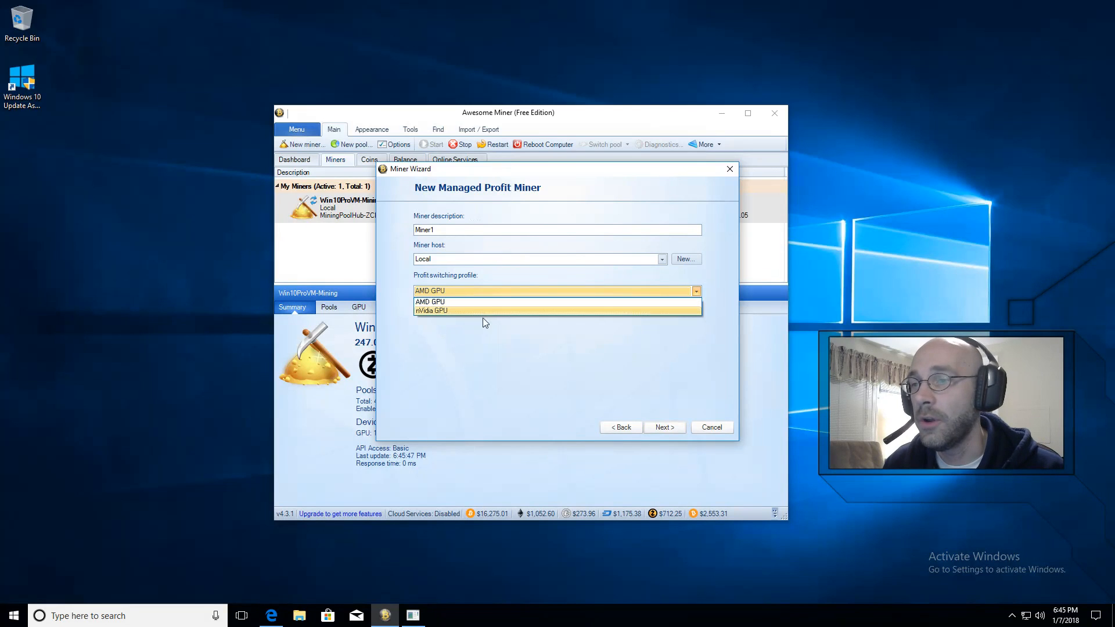
left_click(430, 302)
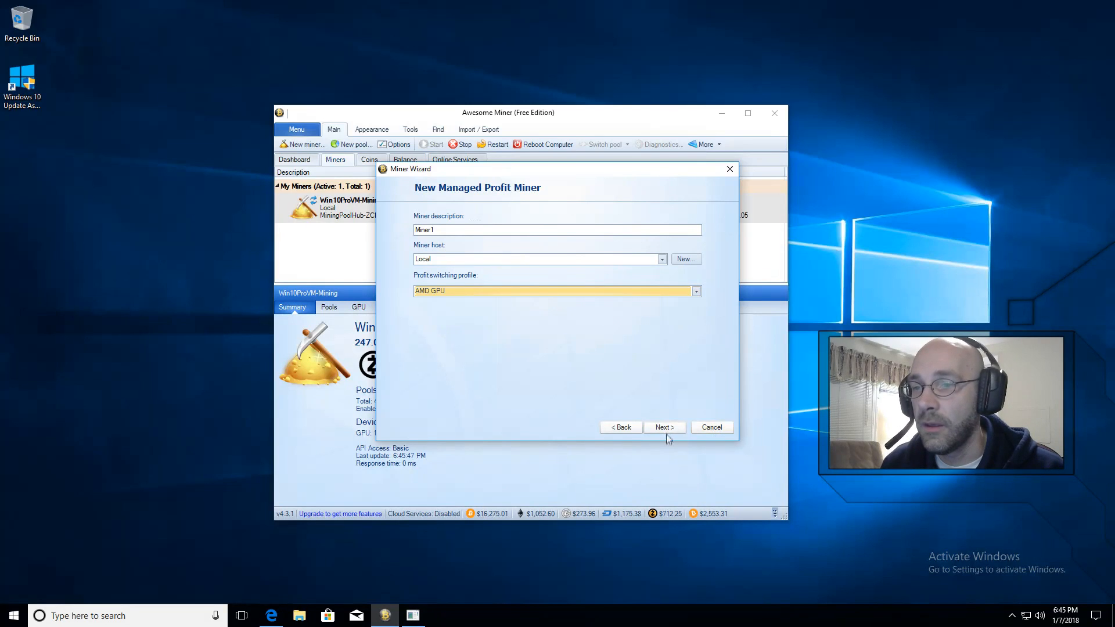
left_click(662, 427)
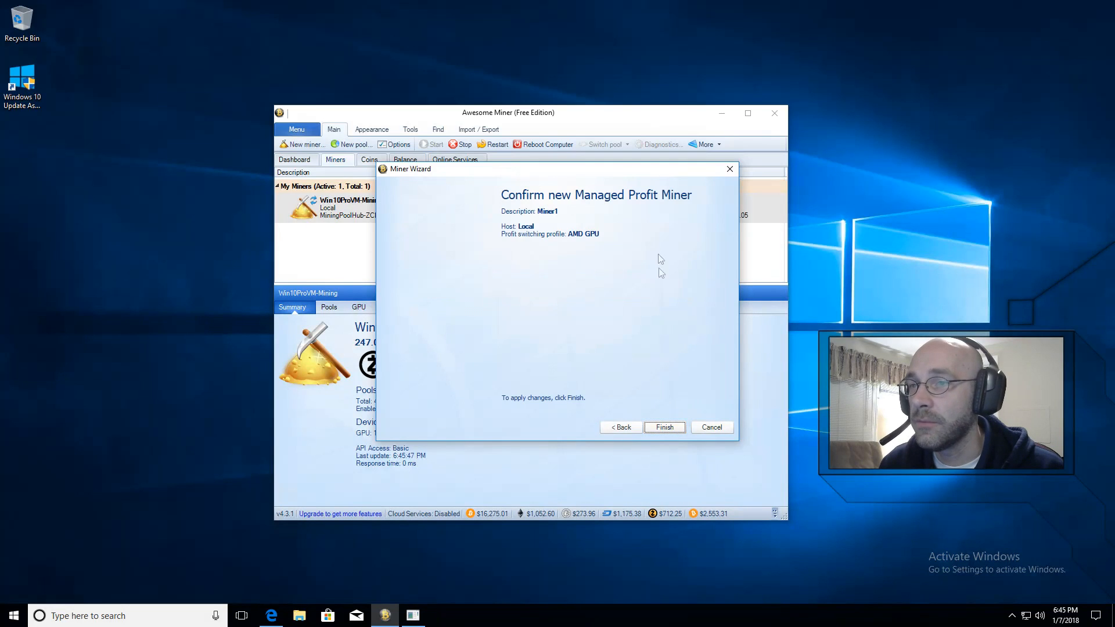
mouse_move(659, 415)
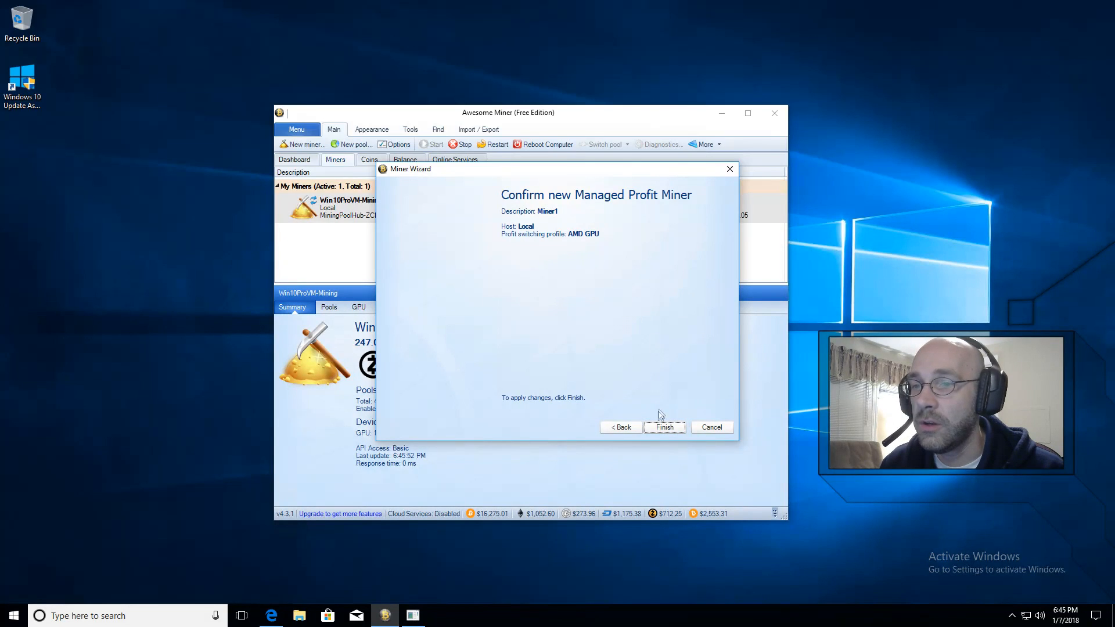
left_click(663, 428)
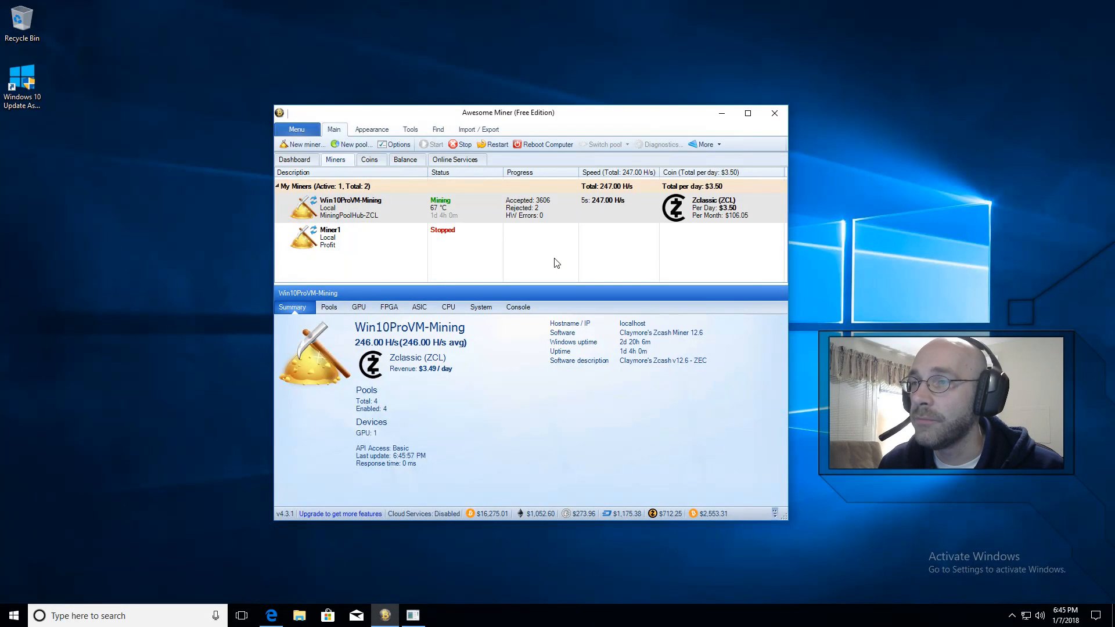
- Select Miner1 to show its summary: localhost, SgMiner 5.6.1, stopped
left_click(348, 237)
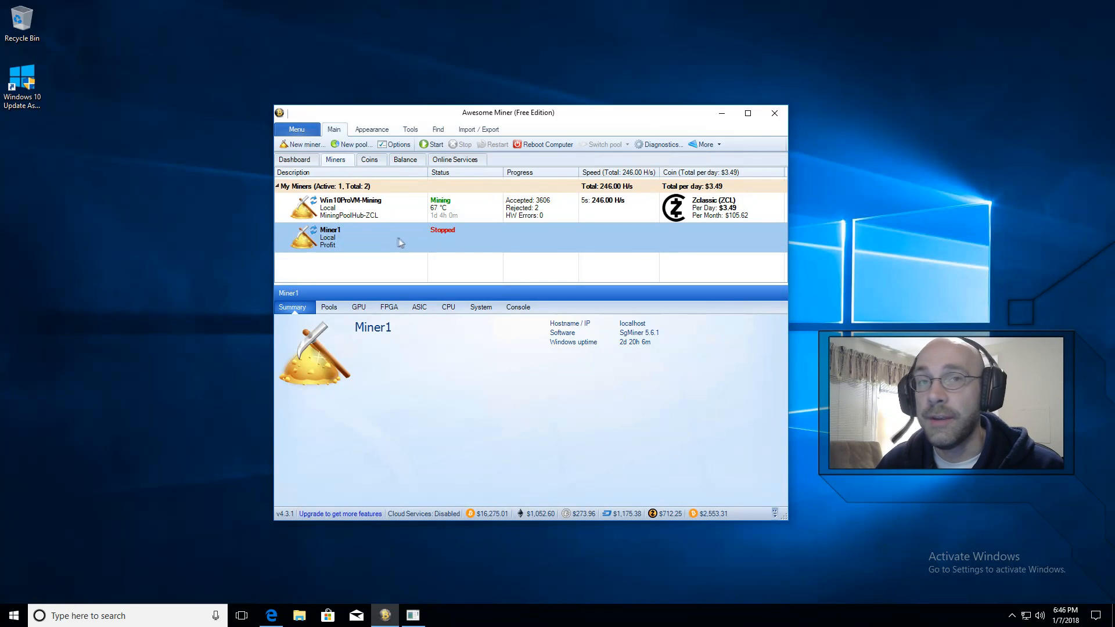
mouse_move(352, 145)
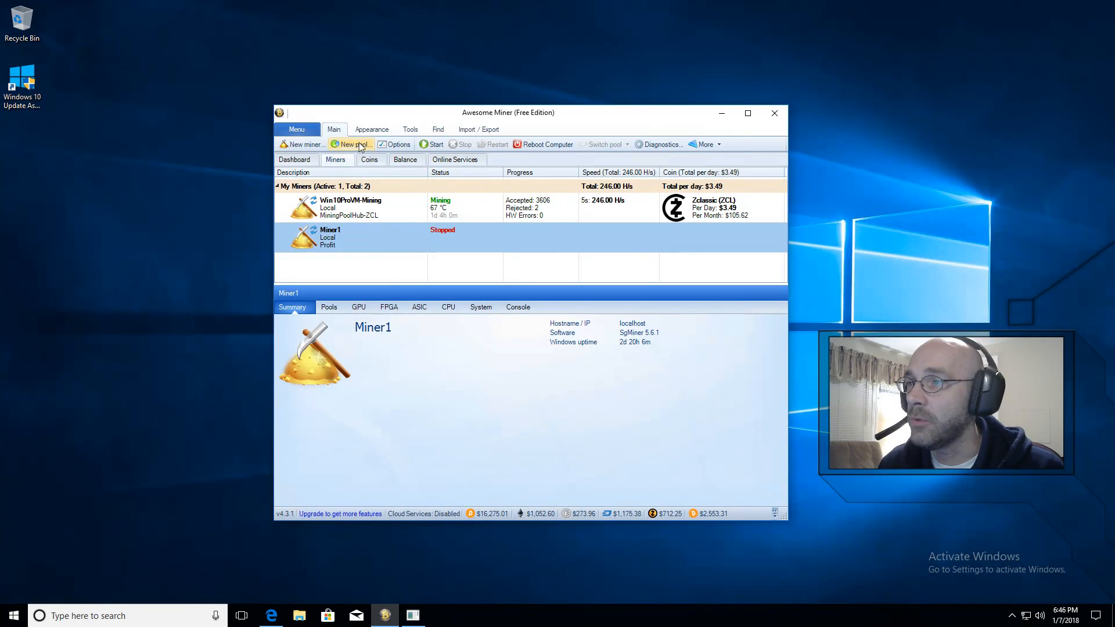
- Open a new pool form and enter the description 'Zclassic-MPH'
left_click(351, 143)
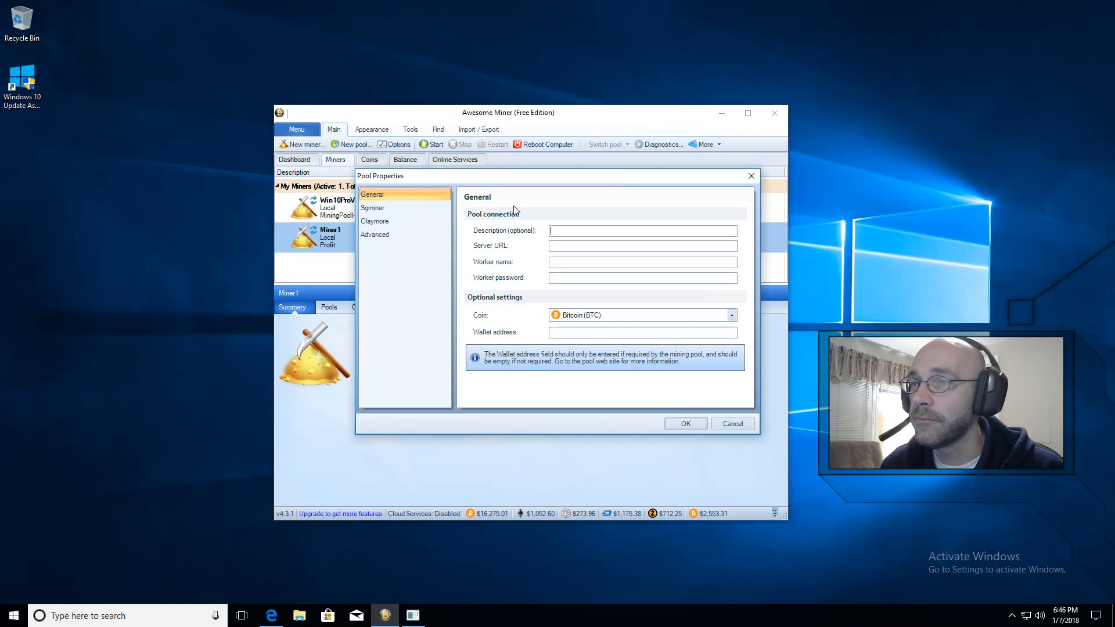
mouse_move(644, 227)
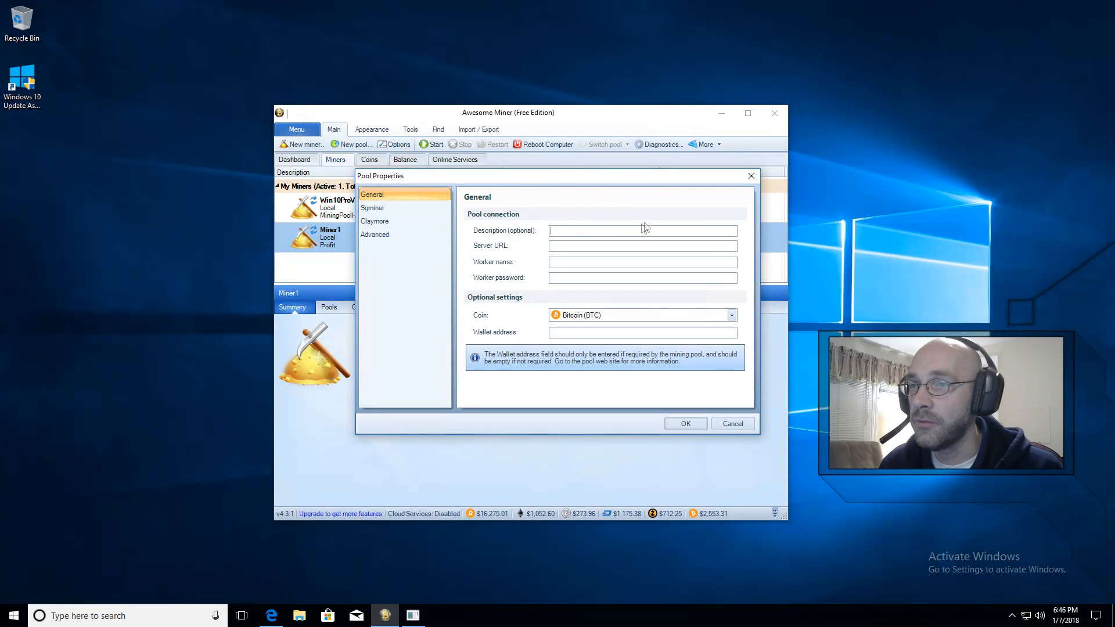
type("Zclassic-")
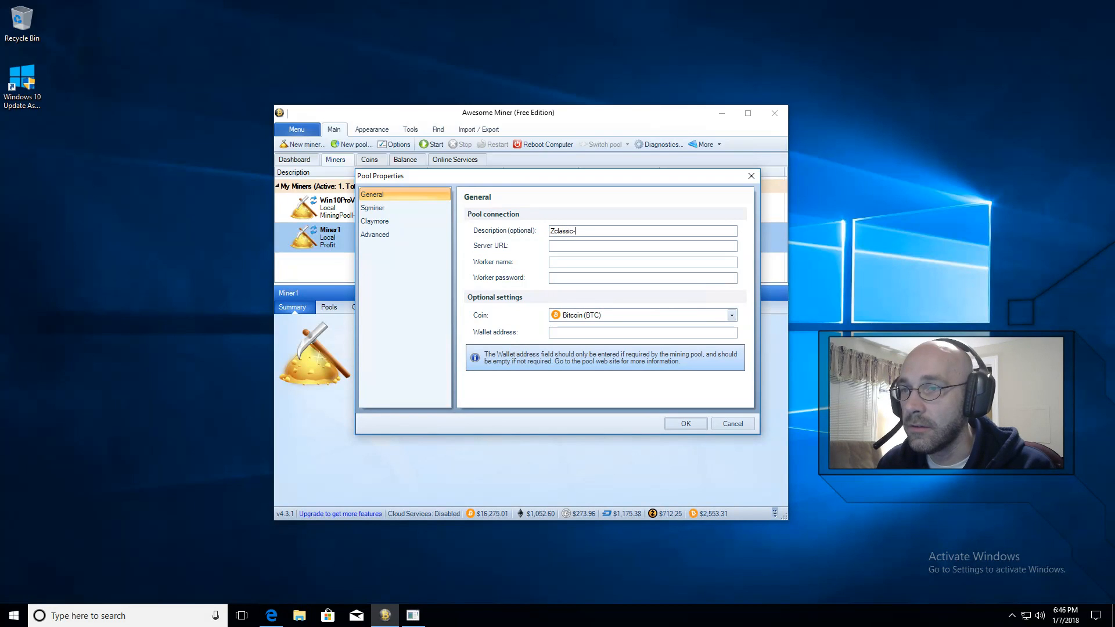
type("MPH")
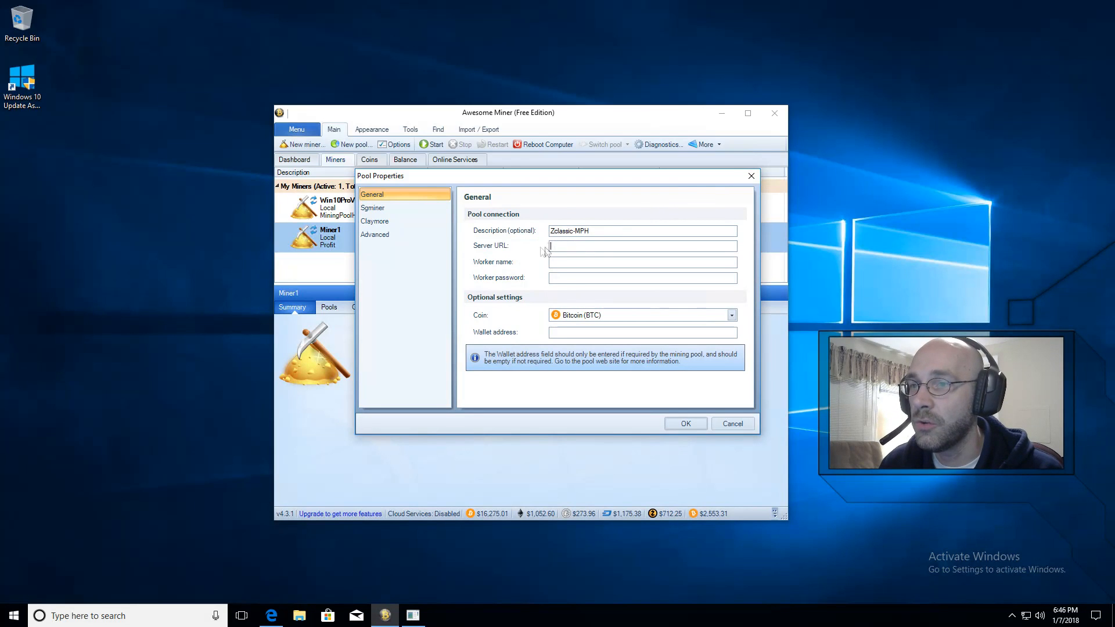
mouse_move(563, 296)
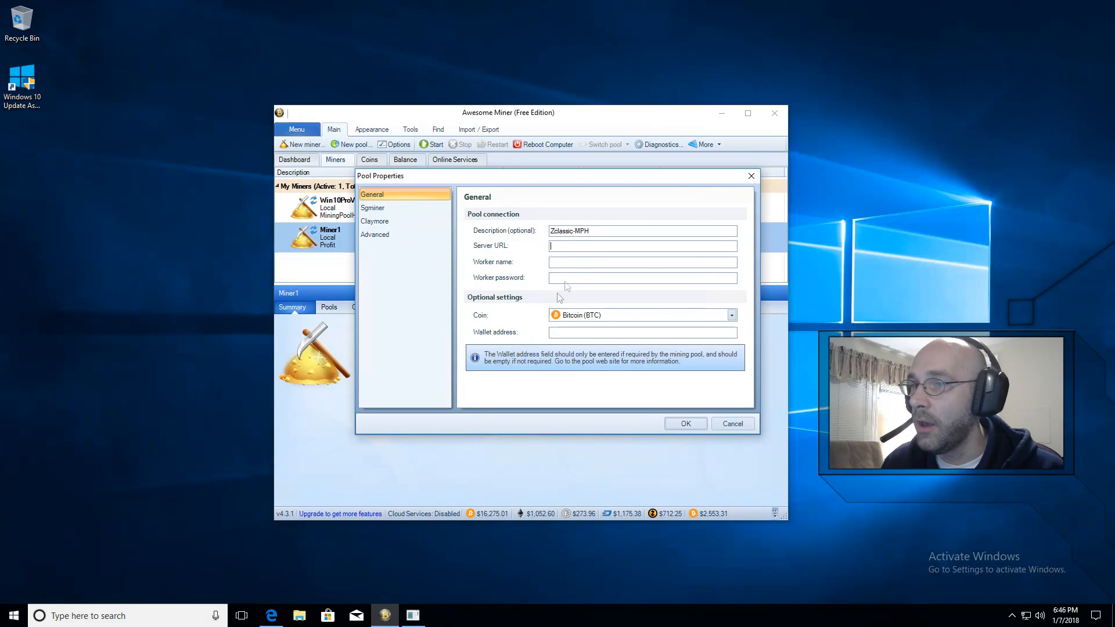
mouse_move(274, 544)
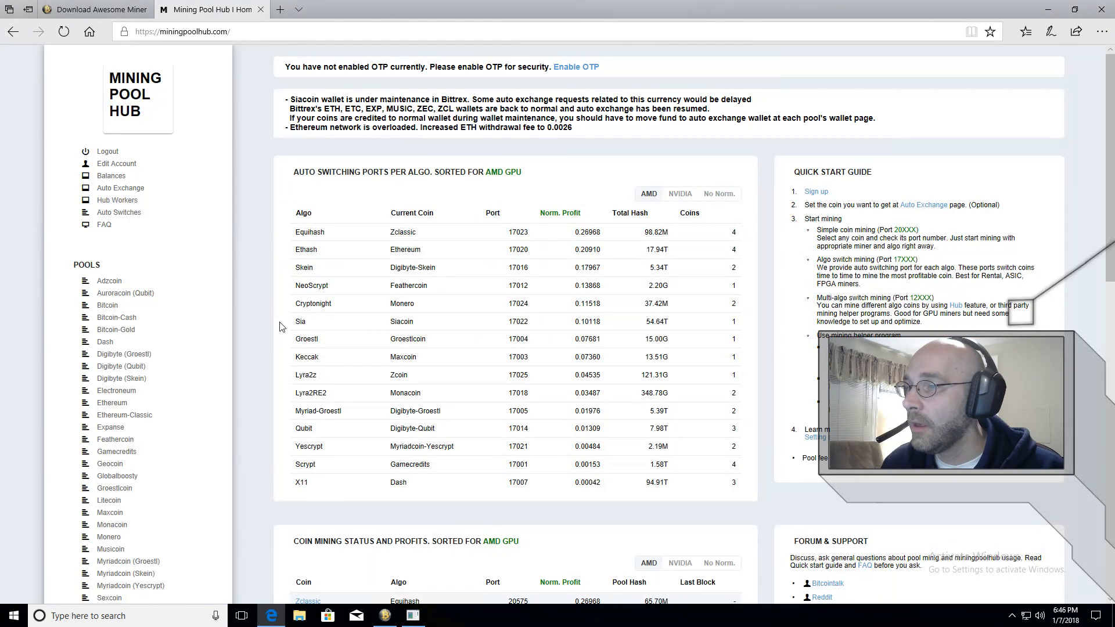
- Scroll the Pools sidebar and open the Zclassic pool page for its U.S. server
scroll("down", 3)
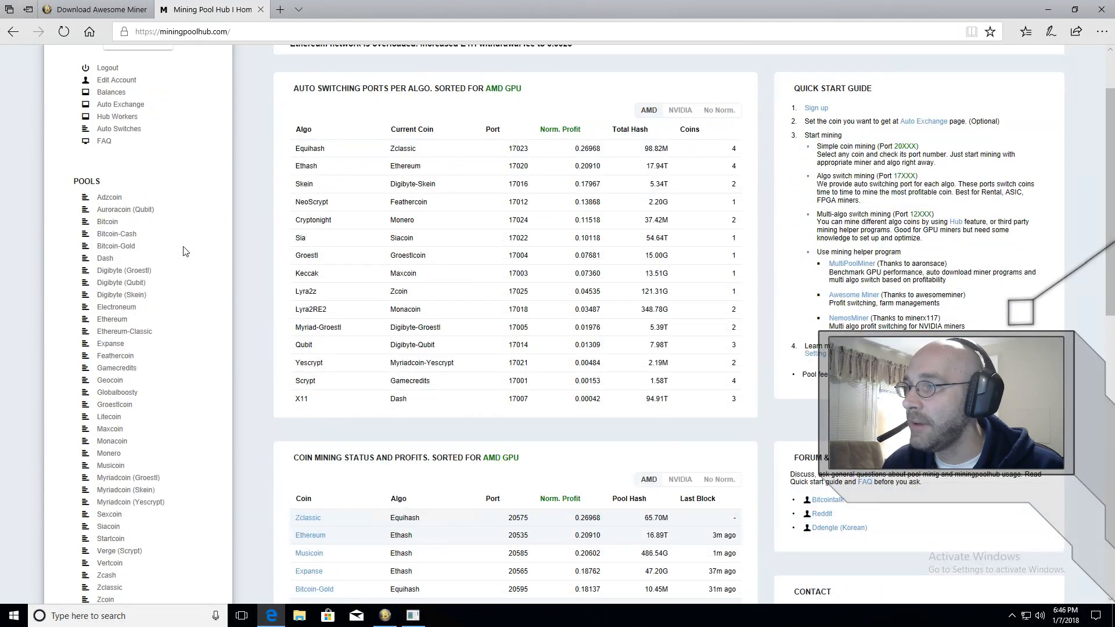
scroll("down", 3)
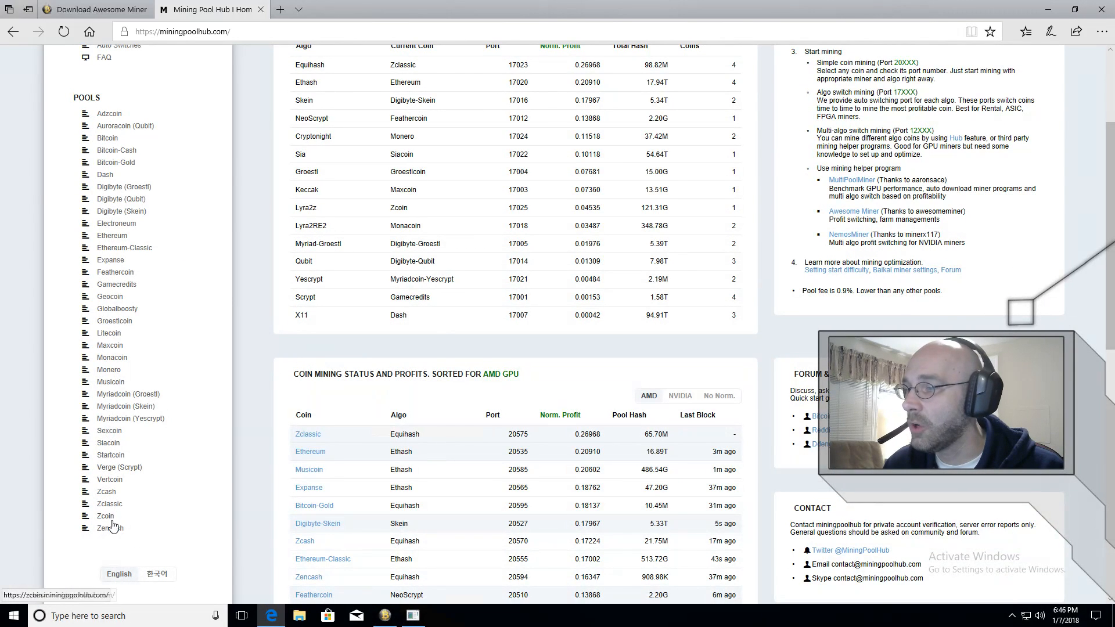
mouse_move(108, 516)
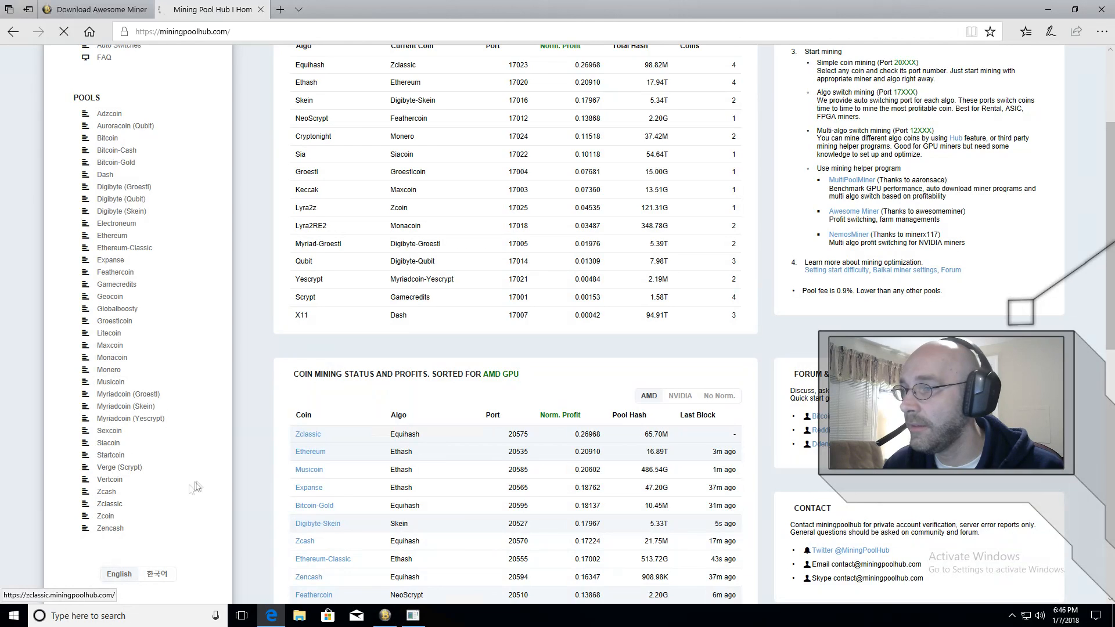
left_click(308, 434)
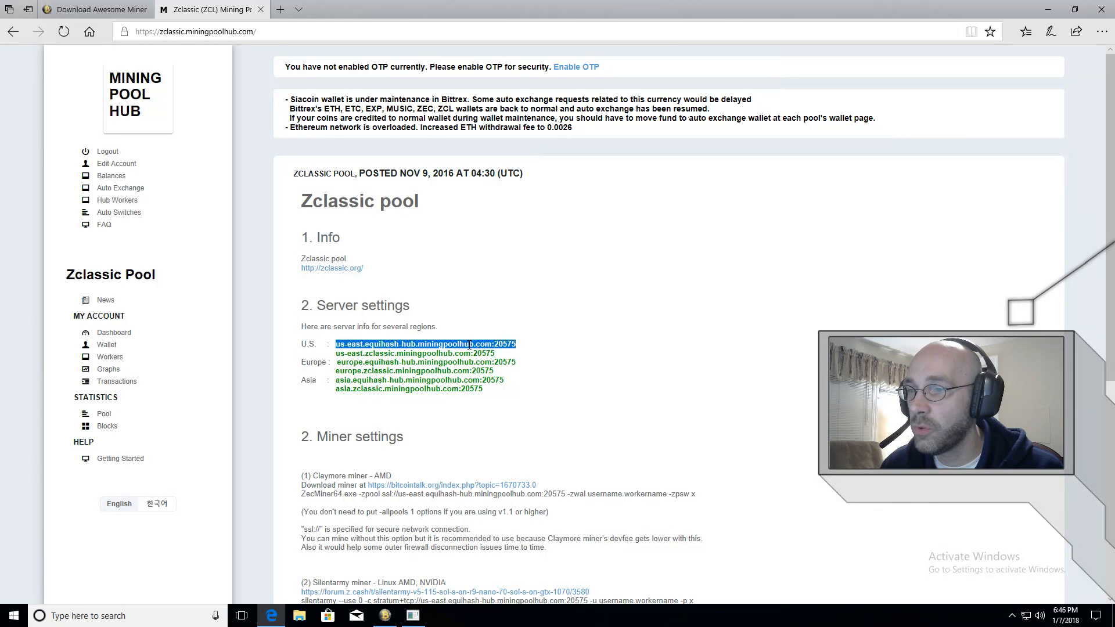
mouse_move(495, 425)
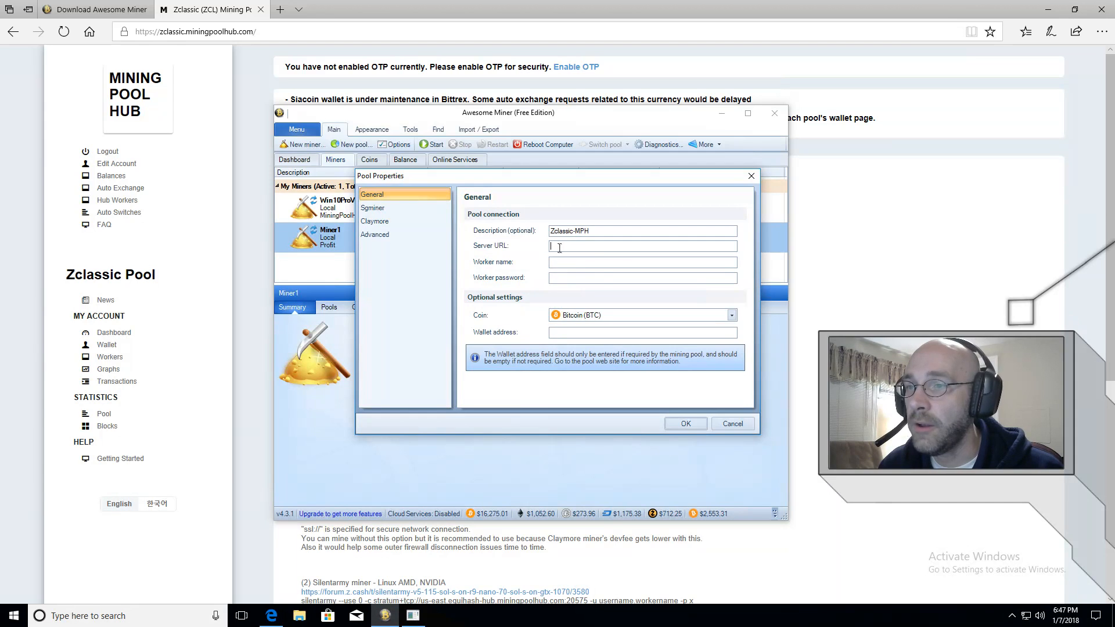
- Paste the U.S. server URL and enter worker GooseTech.Miner1 with password x
right_click(642, 245)
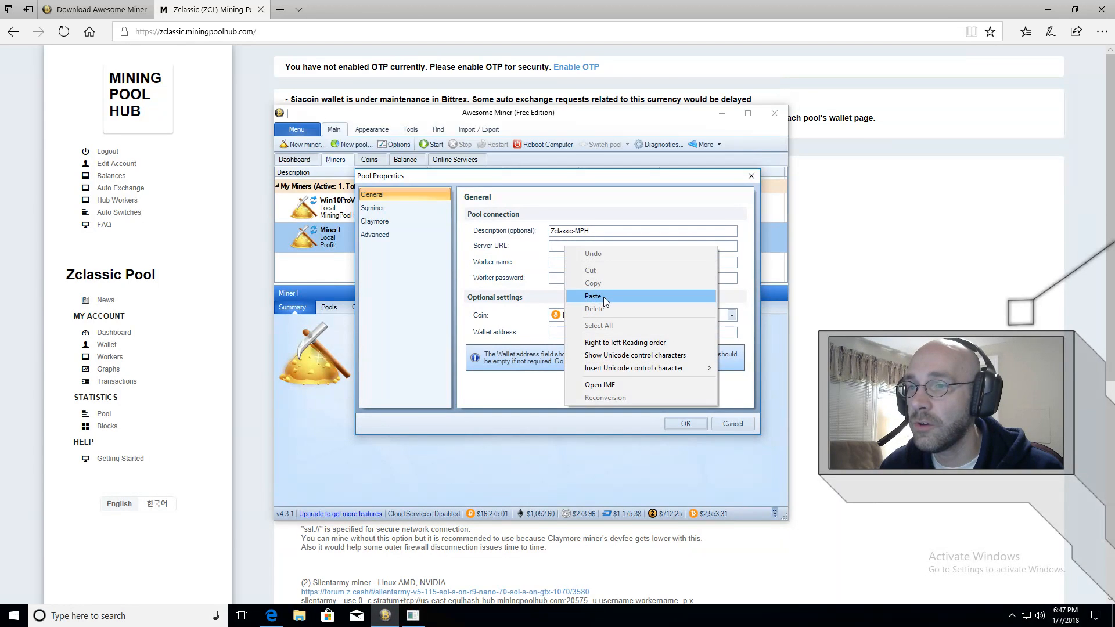
left_click(593, 296)
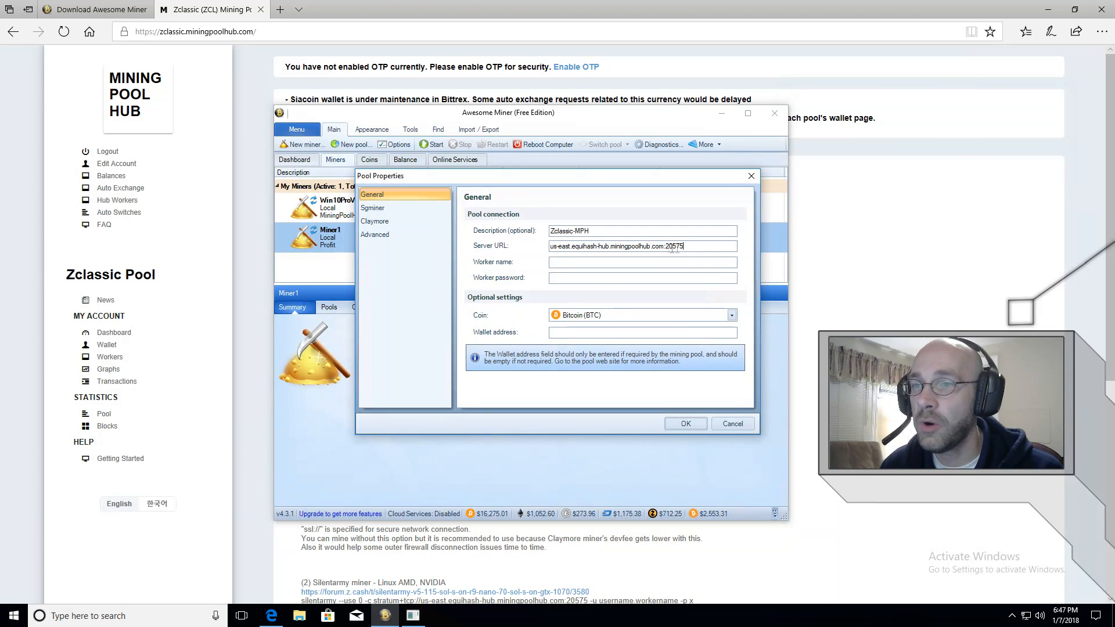
left_click(642, 262)
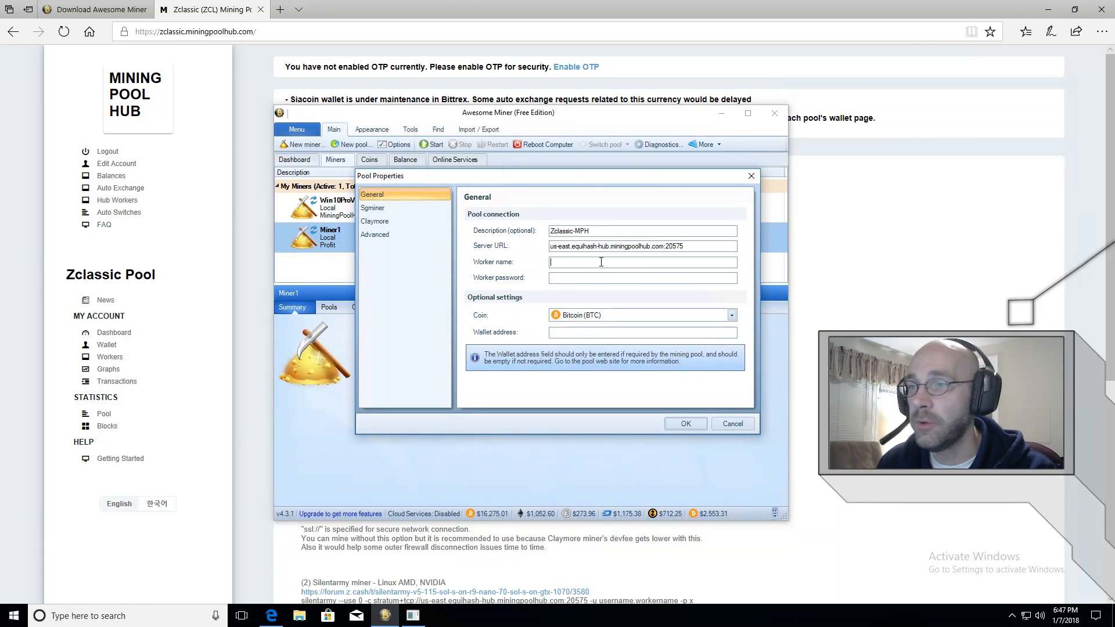
type("Goose")
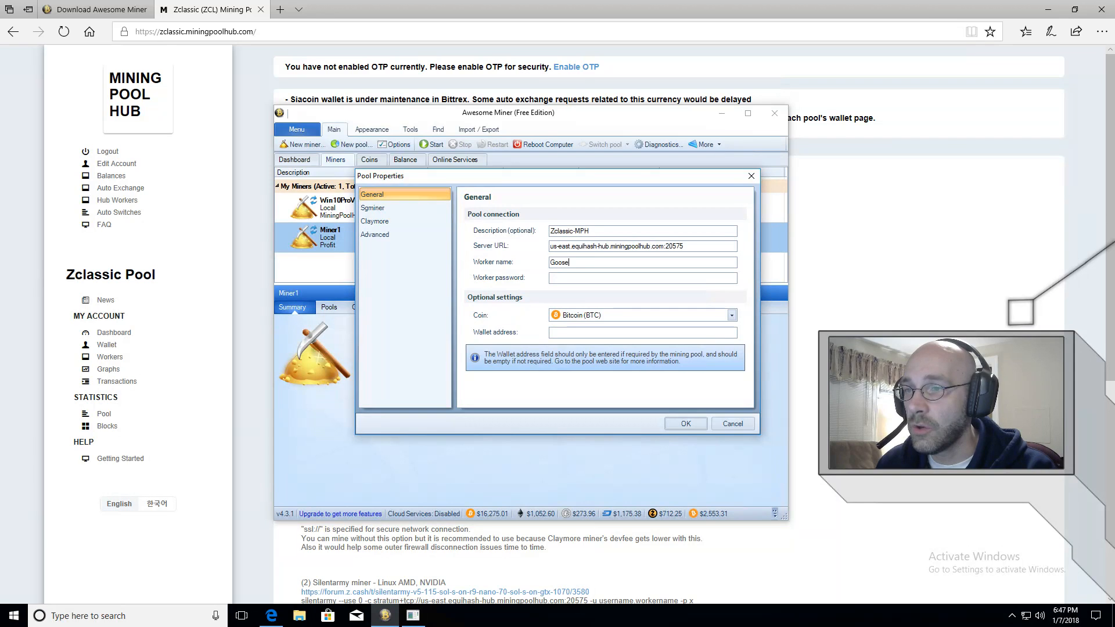
type("Tech")
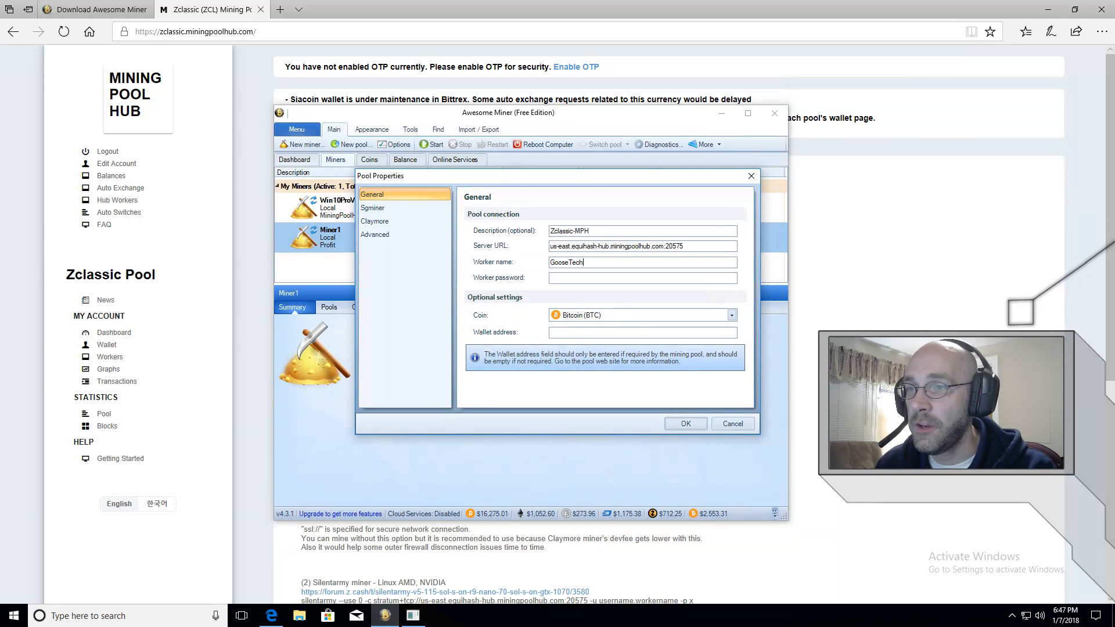
type(".Mine")
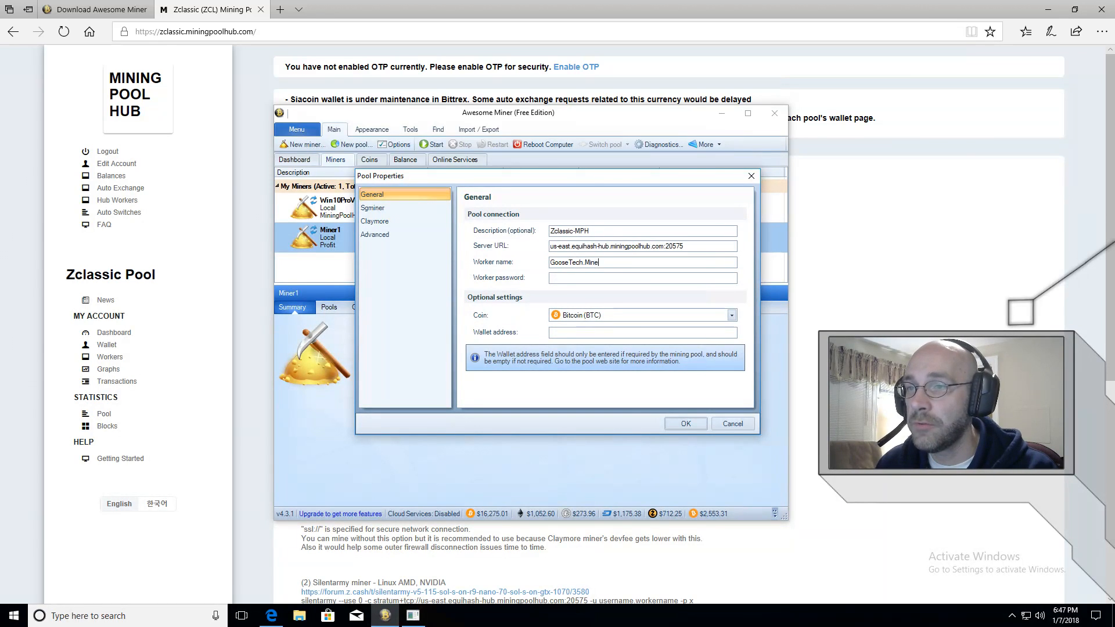
type("r1")
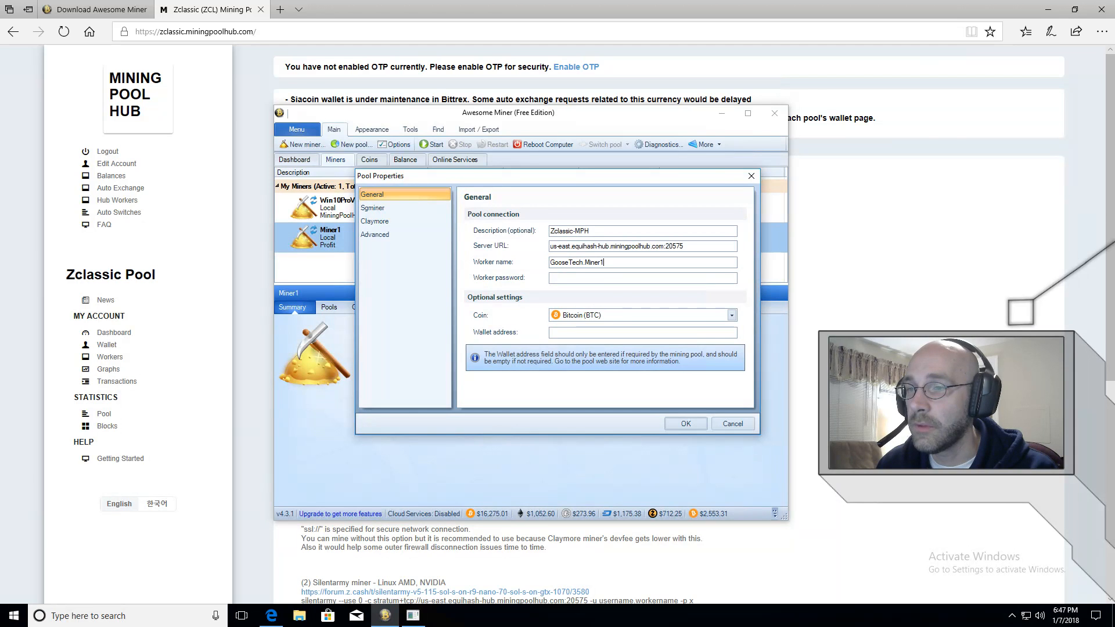
type("x")
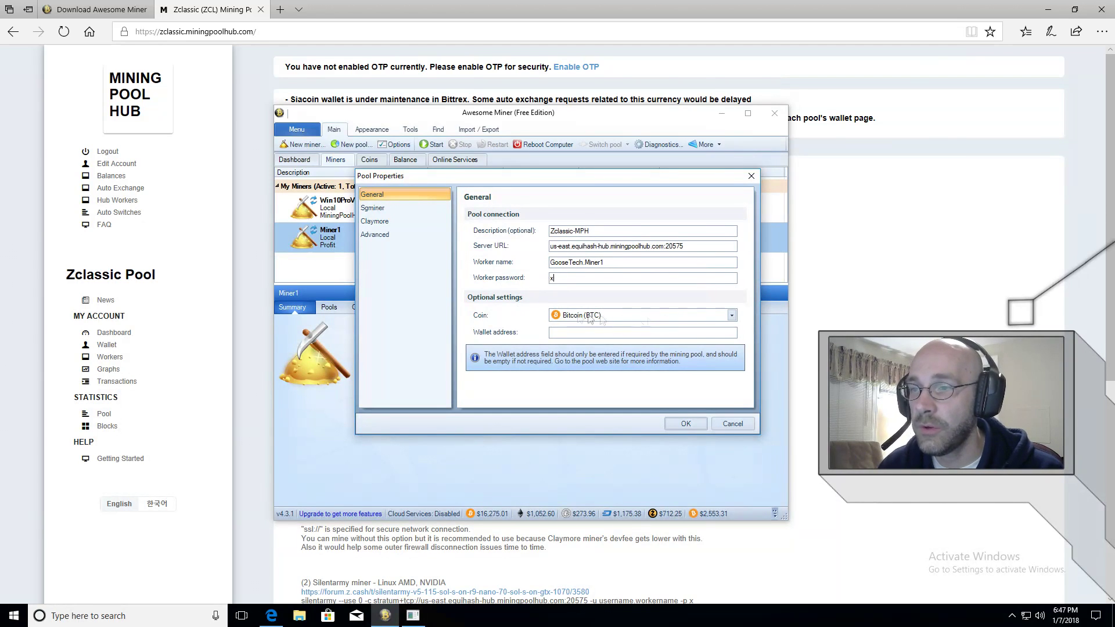
- Set the pool's coin to Zclassic (ZCL) and save the pool
left_click(731, 314)
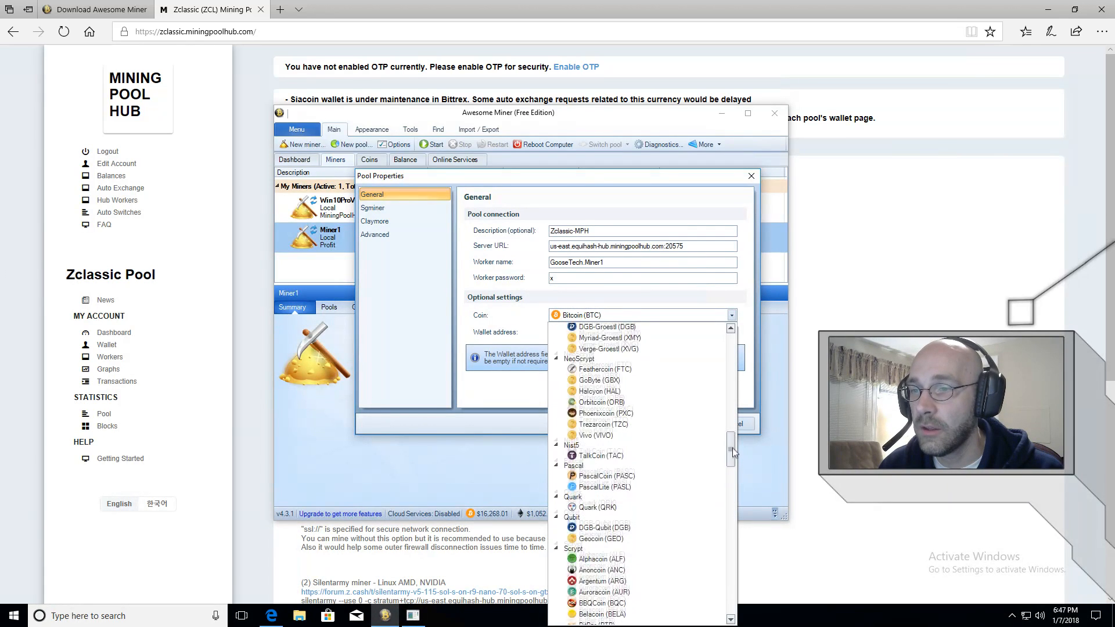
scroll("up", 3)
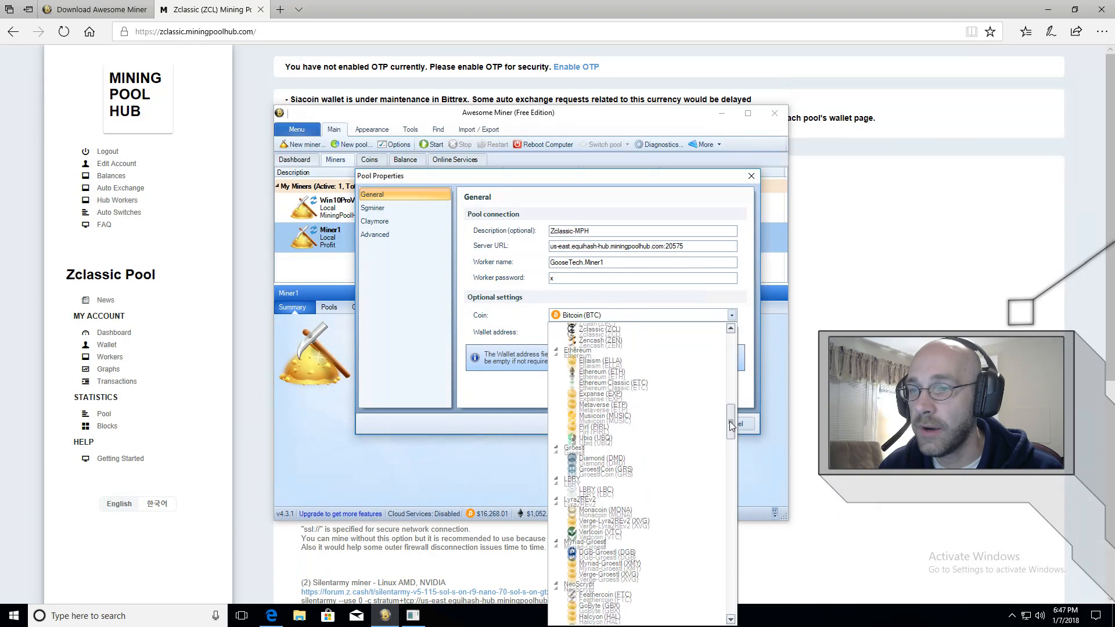
left_click(599, 329)
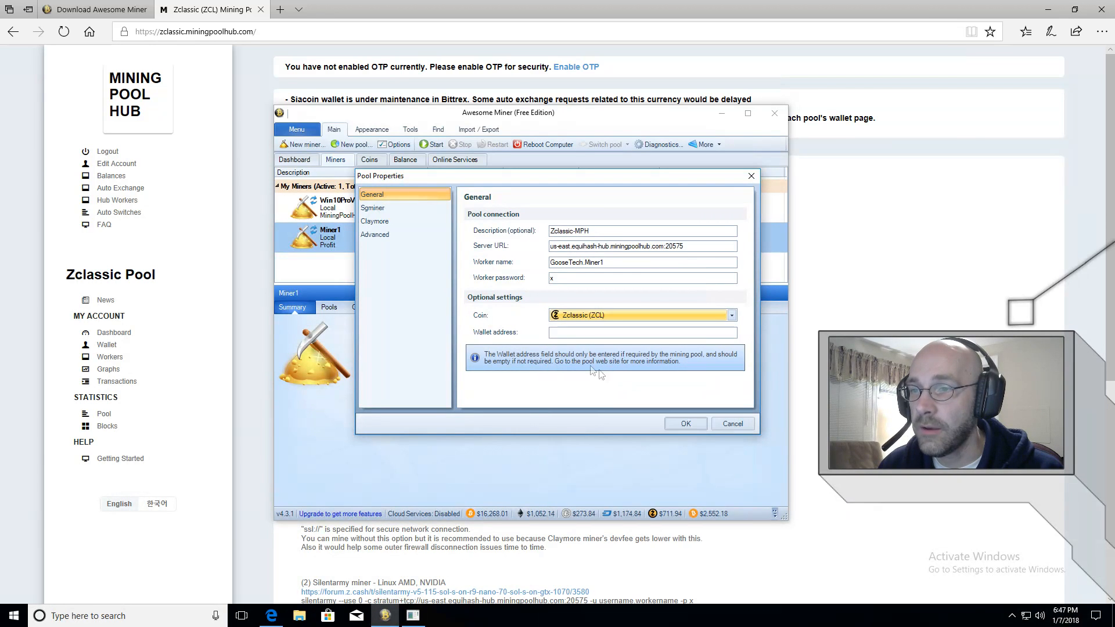
mouse_move(522, 316)
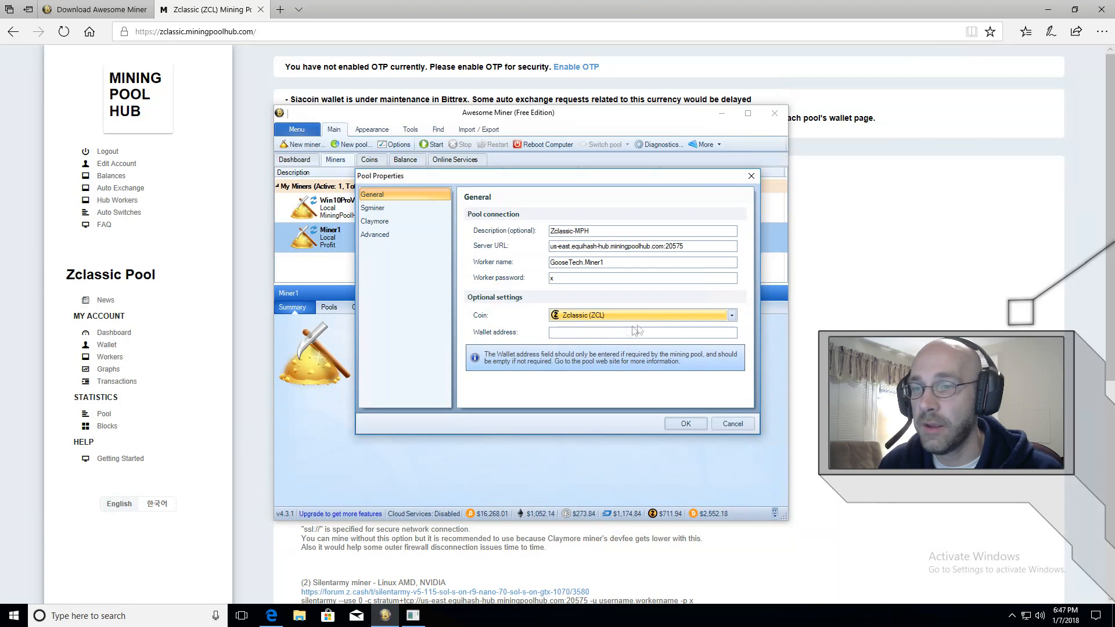
mouse_move(685, 424)
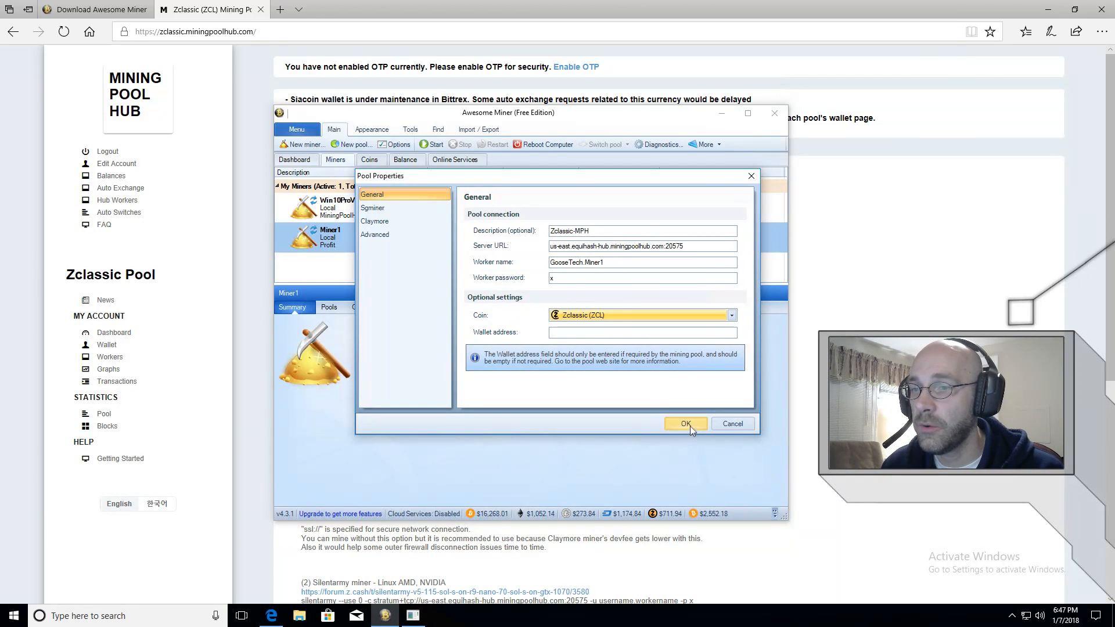
left_click(685, 424)
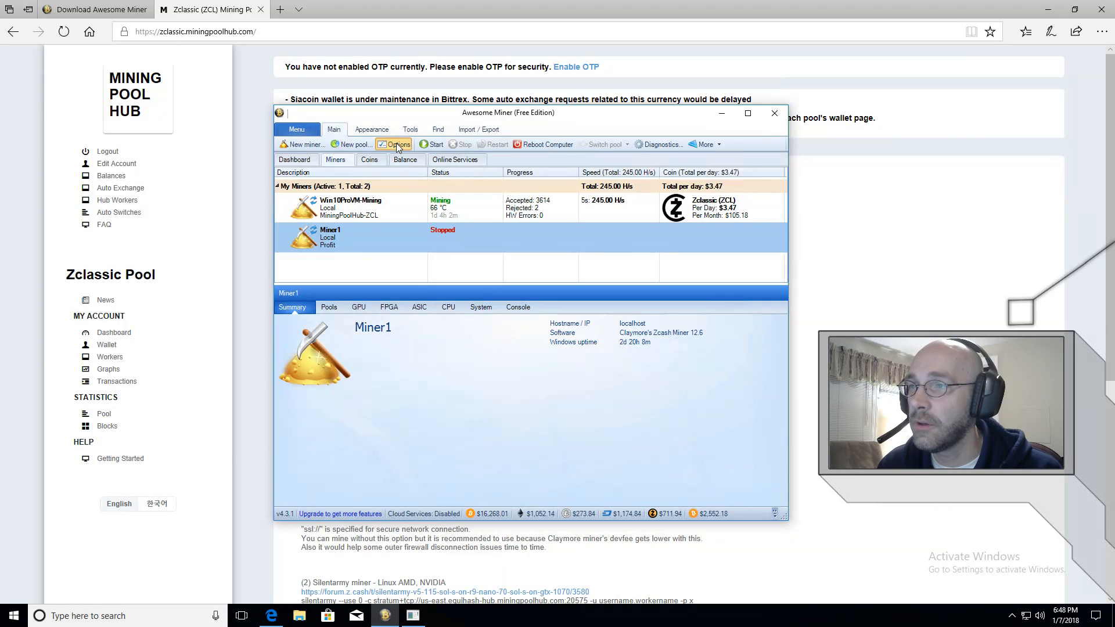
- Enable managed profit switching with custom pool Zclassic-MPH and save the options
left_click(395, 145)
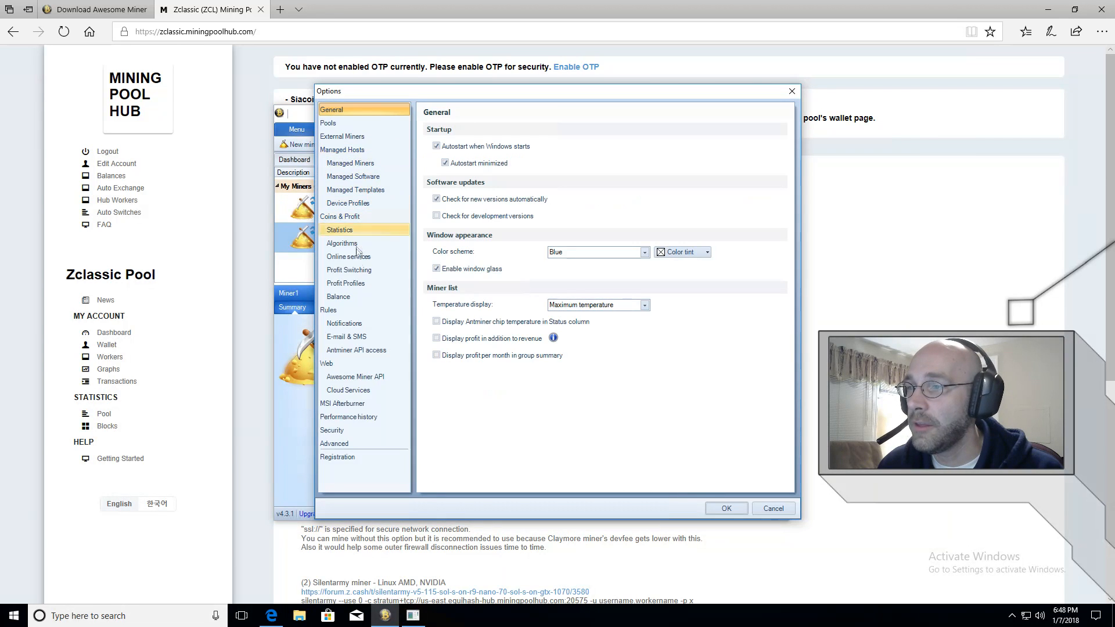
mouse_move(349, 269)
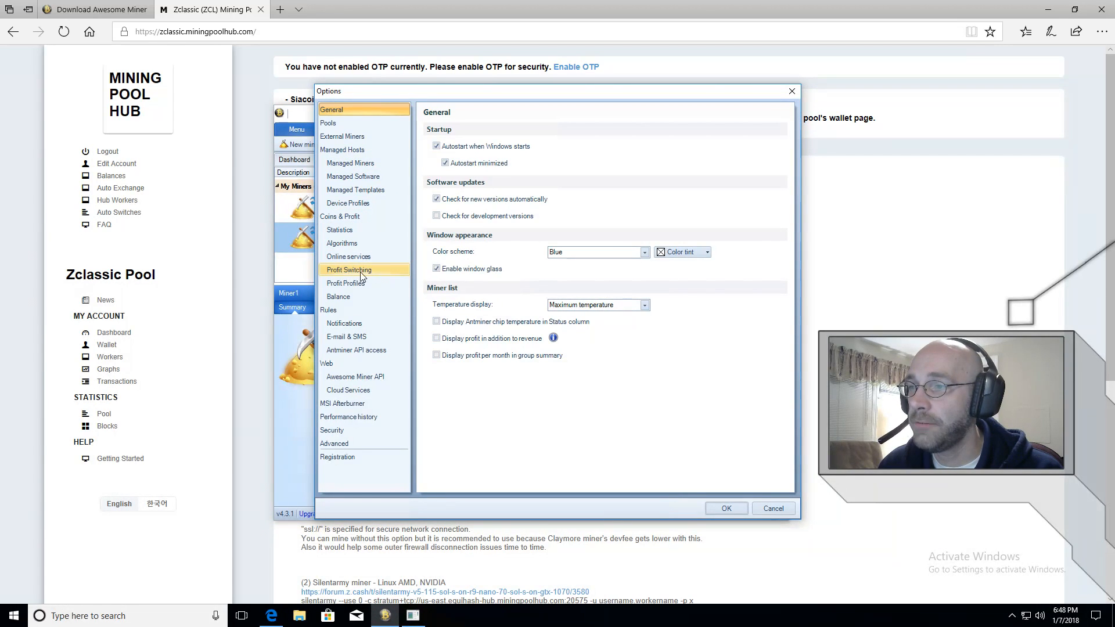
left_click(348, 270)
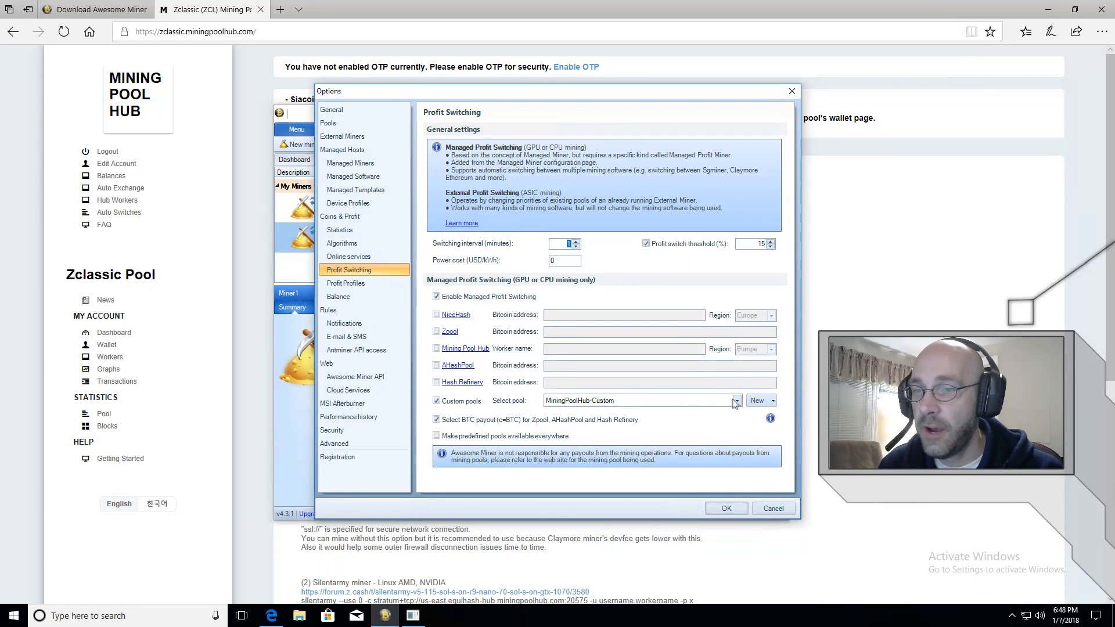
left_click(736, 400)
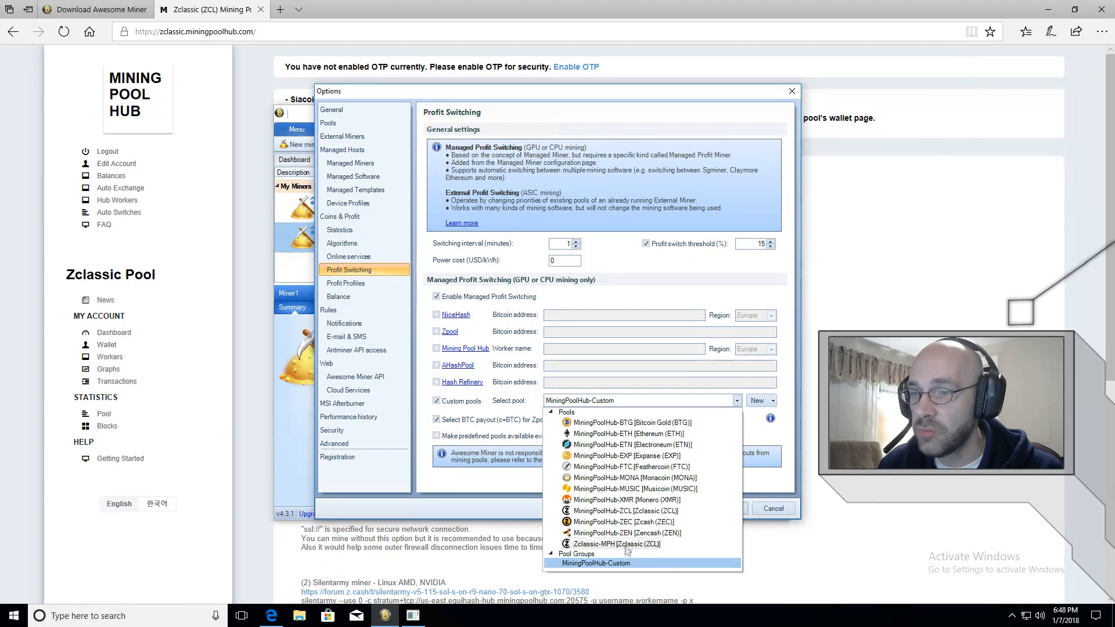
mouse_move(618, 548)
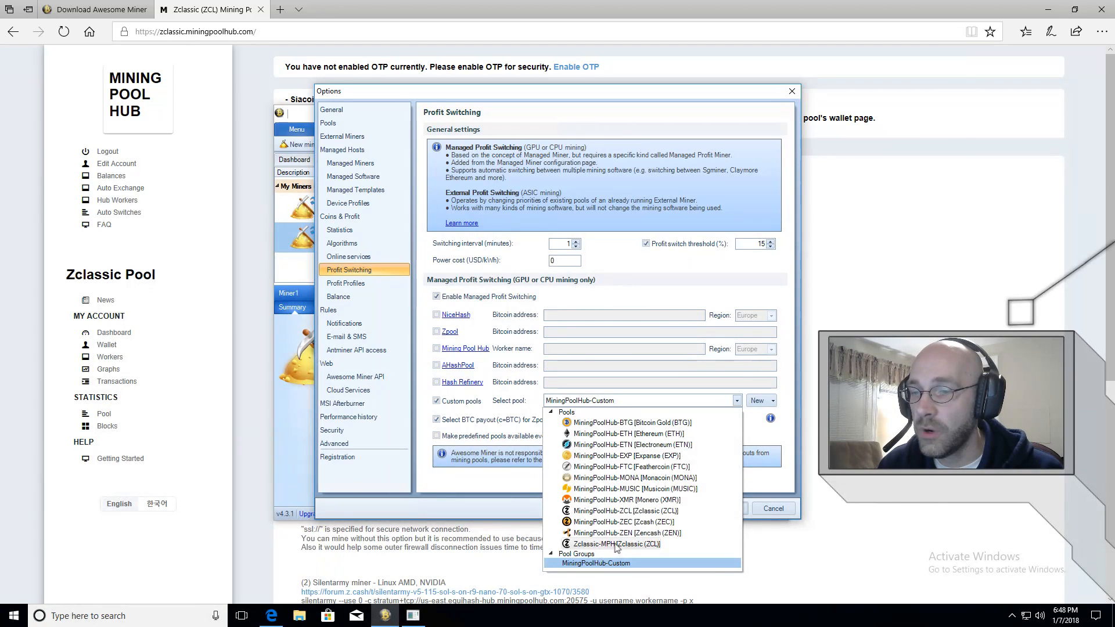
left_click(618, 544)
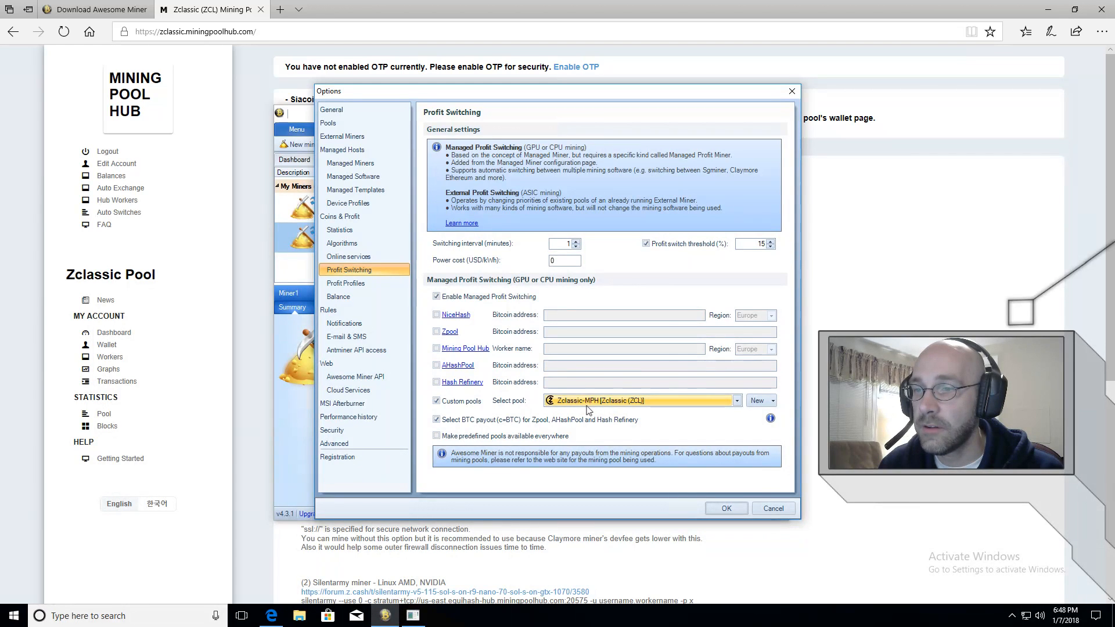
mouse_move(736, 481)
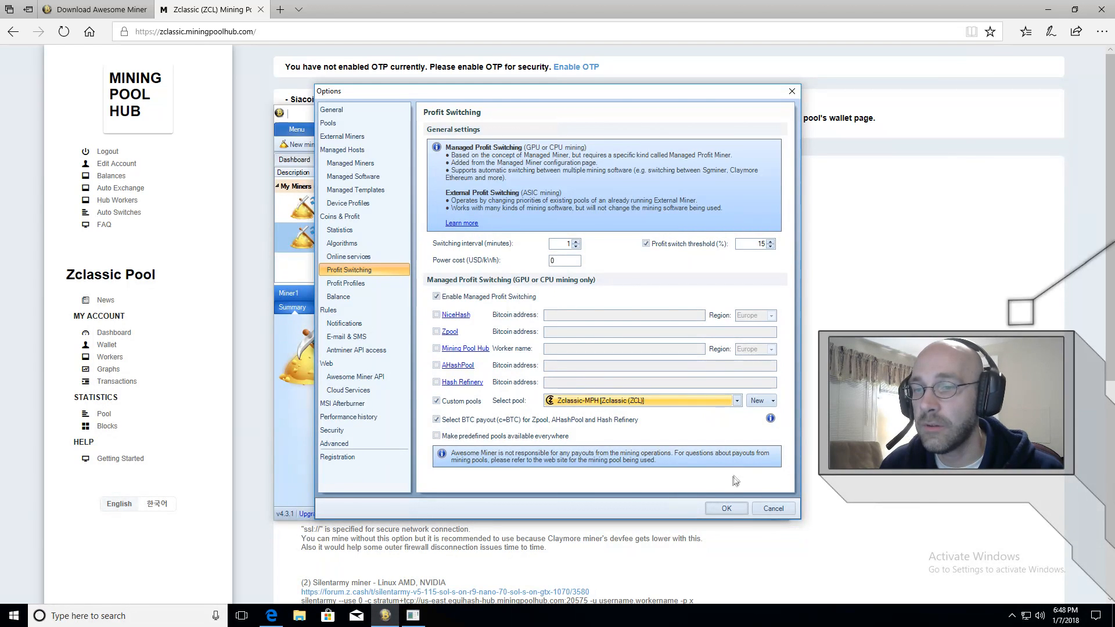
left_click(725, 507)
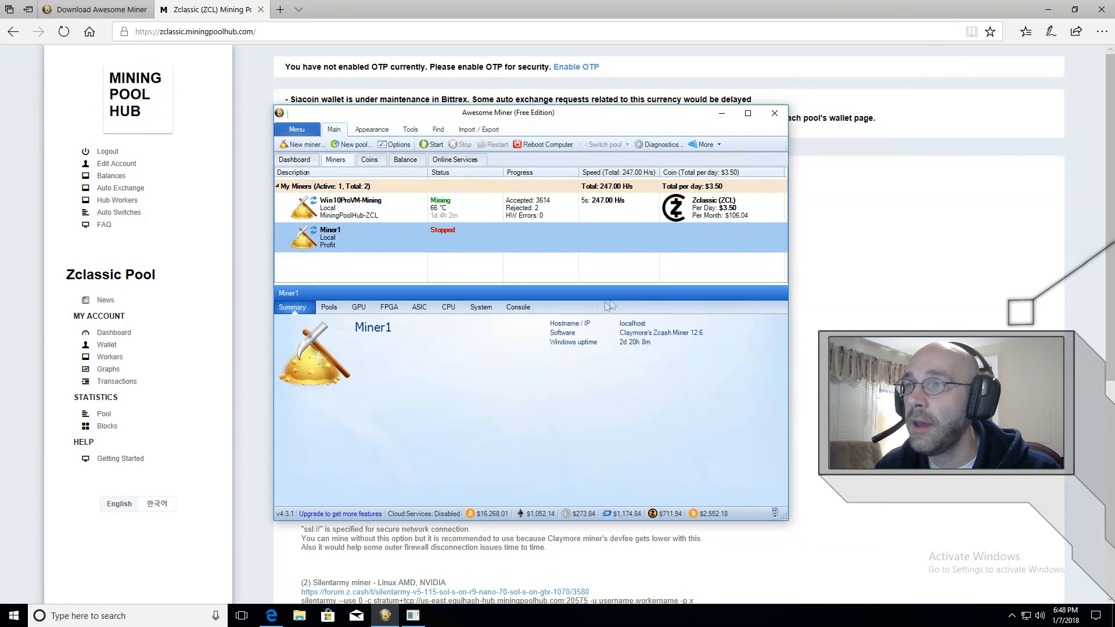
- Minimize Awesome Miner and the Claymore console, then follow the Wallet link
left_click(774, 113)
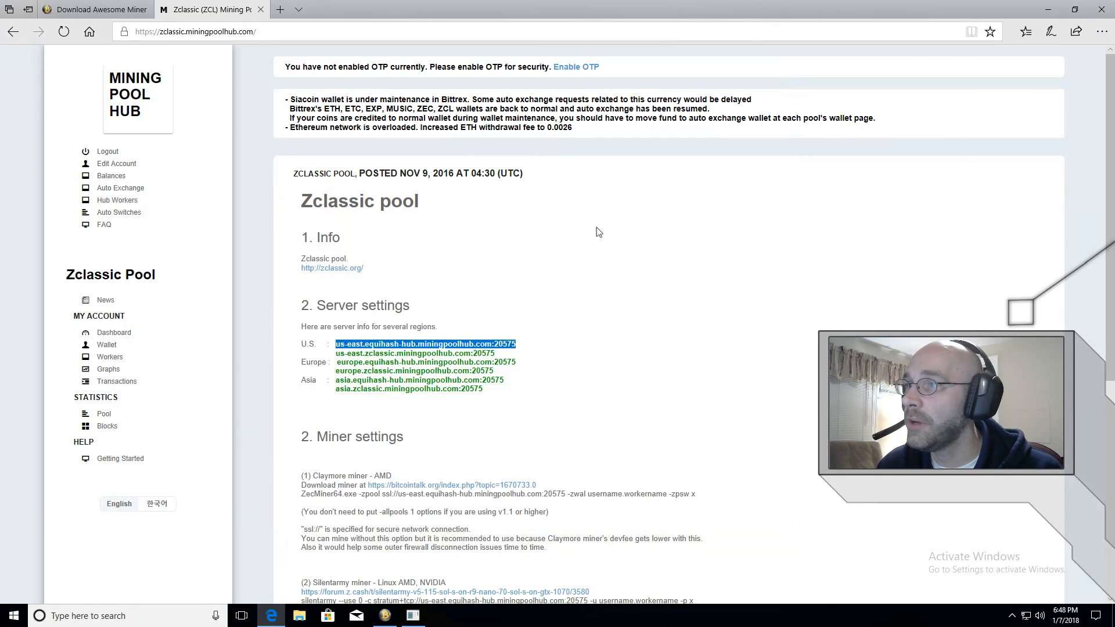
mouse_move(291, 231)
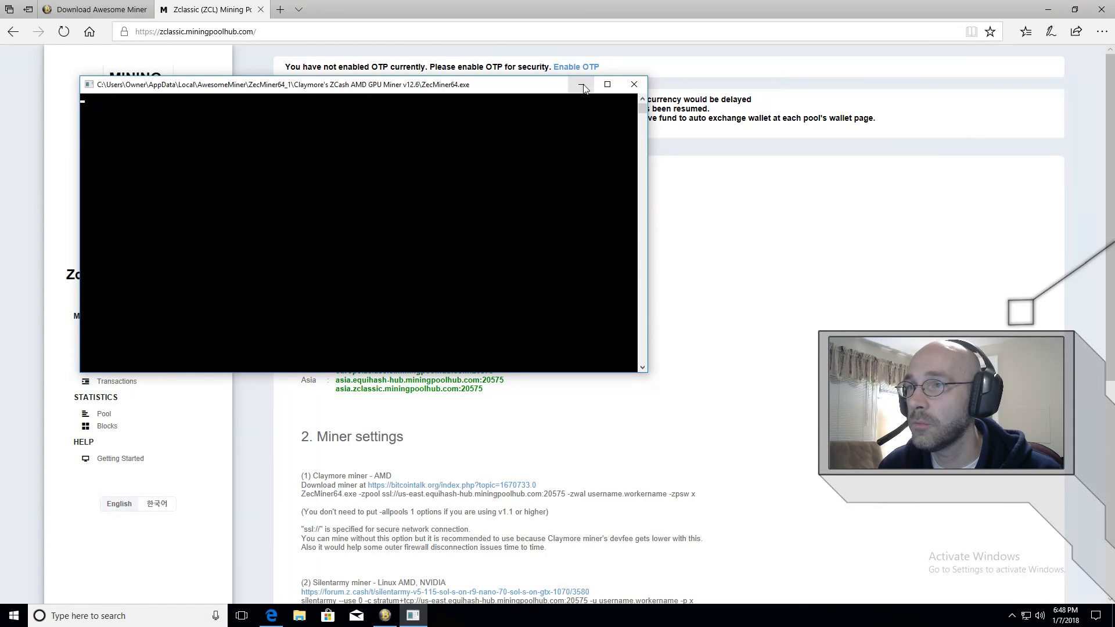
left_click(582, 84)
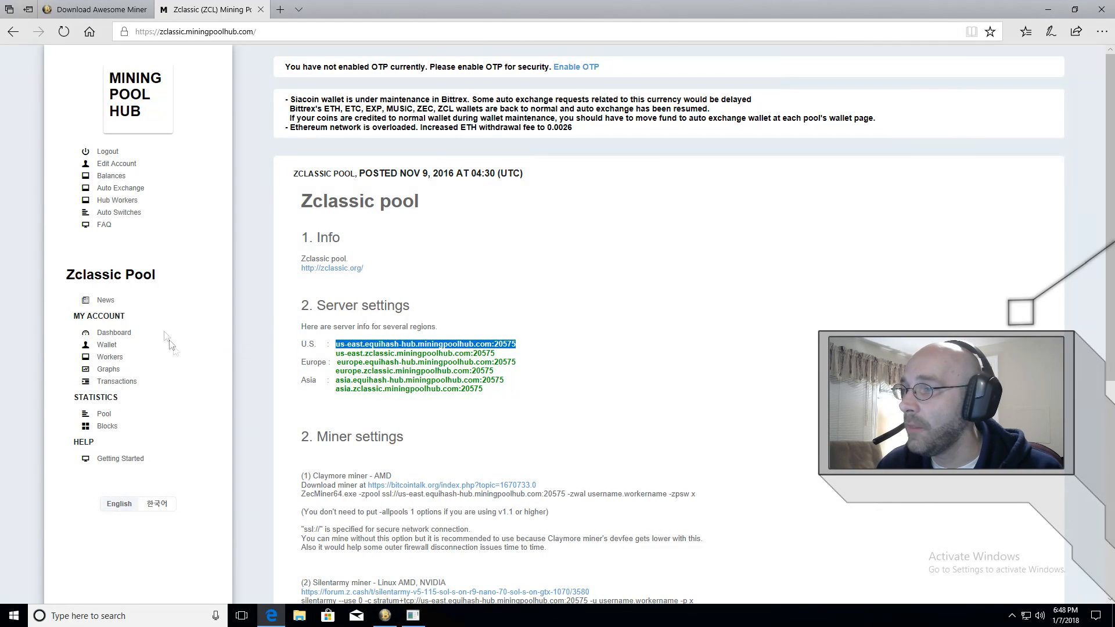
mouse_move(107, 345)
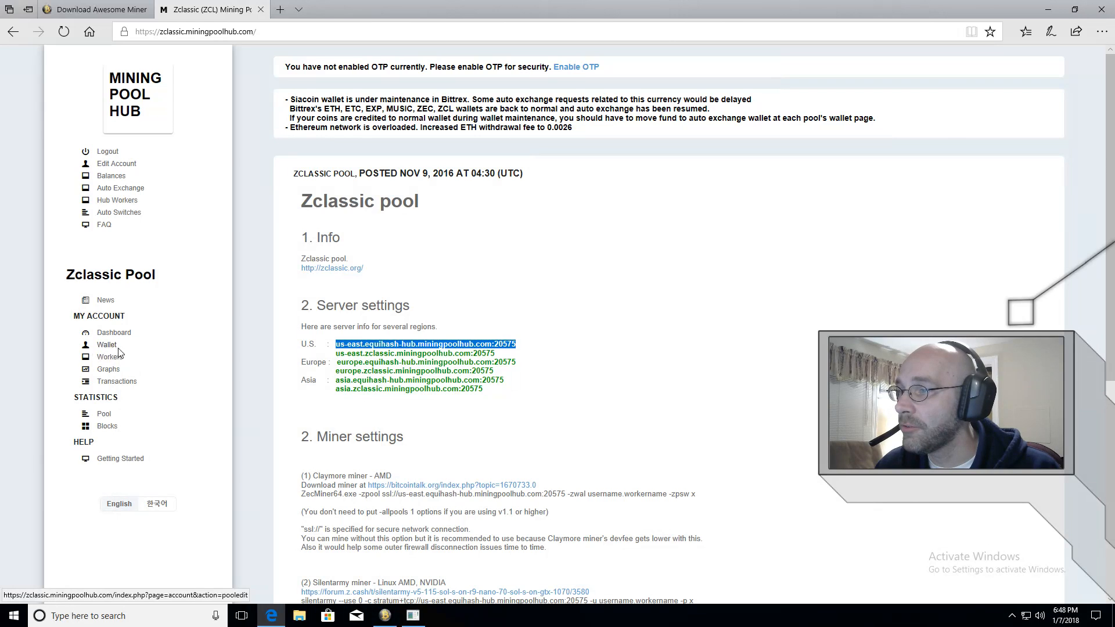
mouse_move(121, 327)
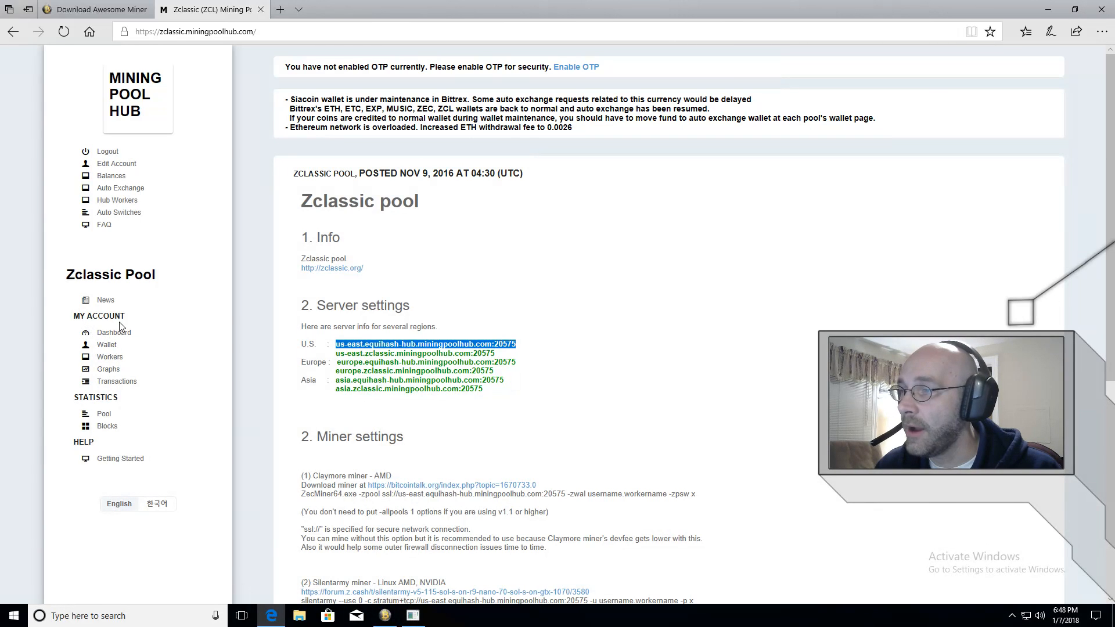
left_click(106, 345)
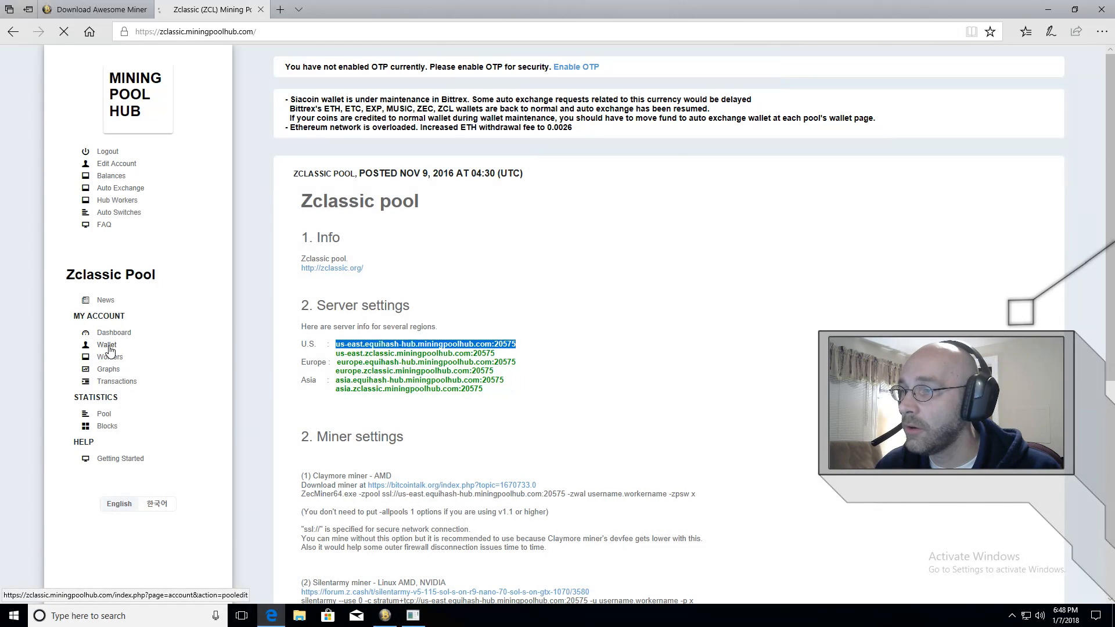
- Load the wallet page and check the empty payout address, threshold and PIN fields
left_click(106, 345)
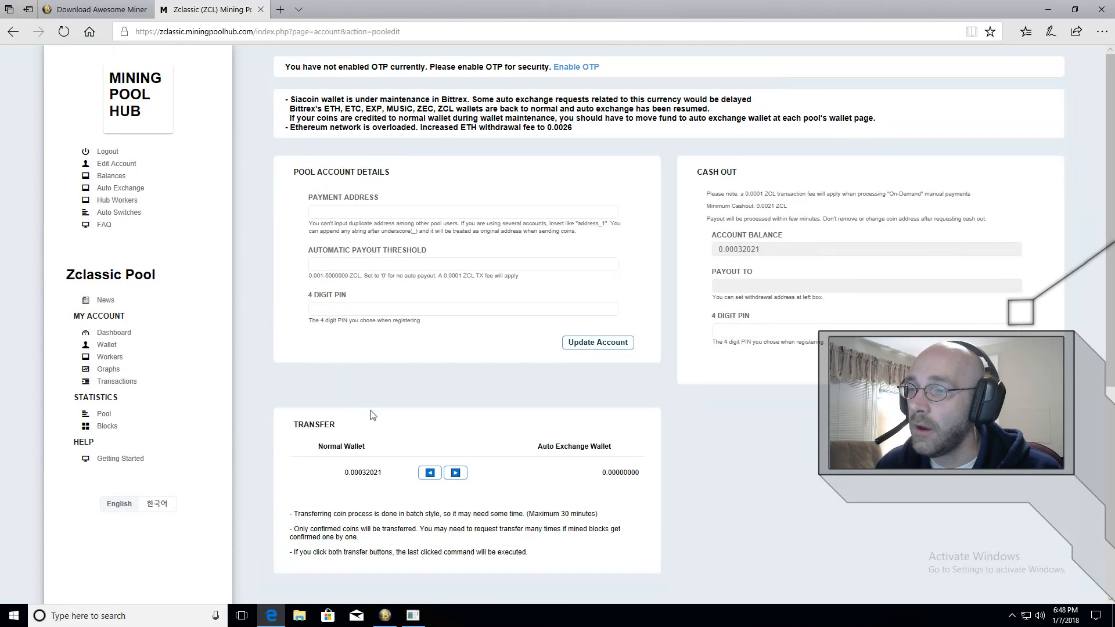
mouse_move(371, 443)
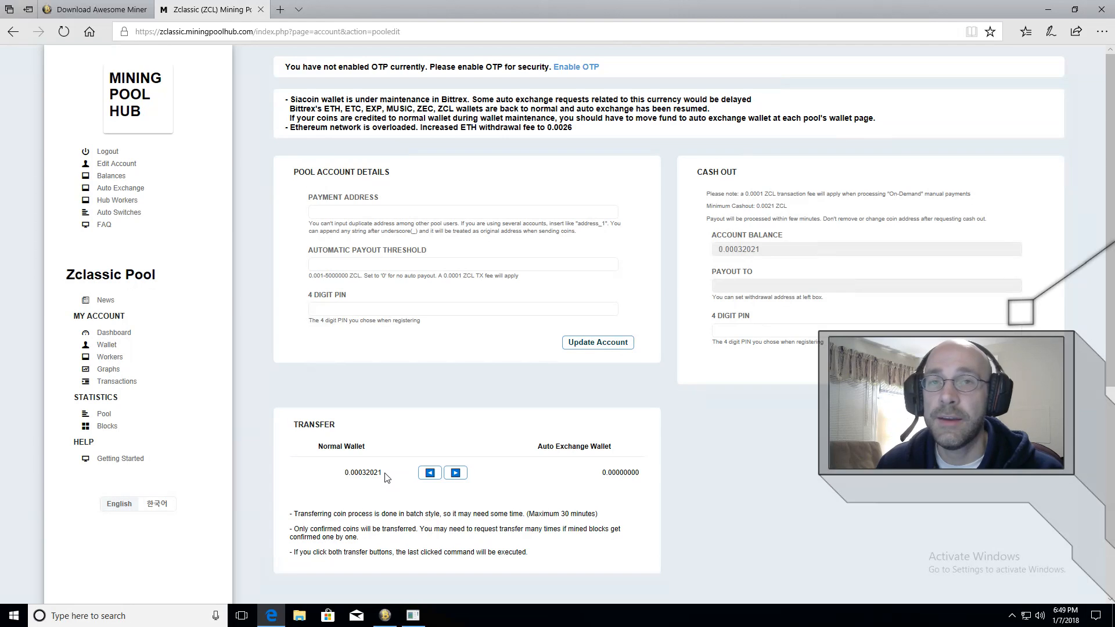
mouse_move(327, 463)
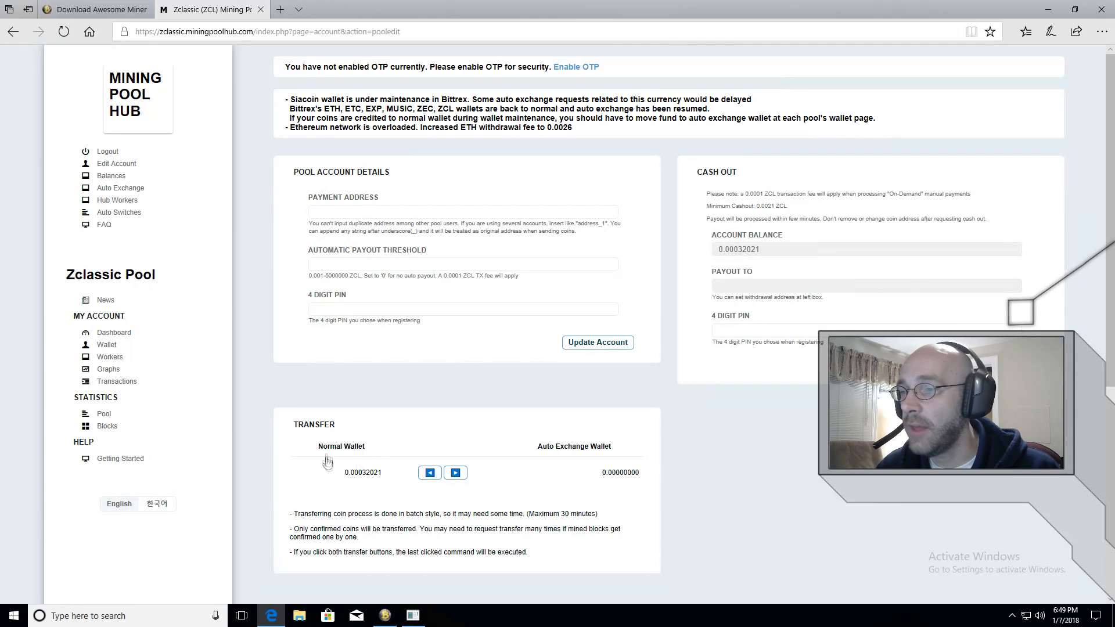
mouse_move(373, 495)
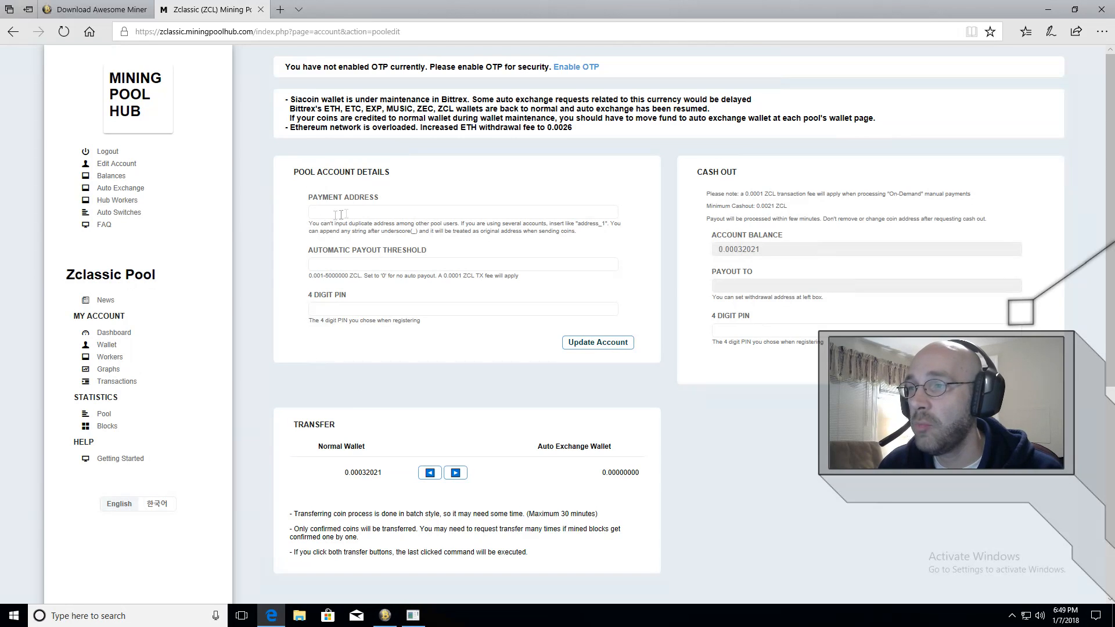
left_click(462, 212)
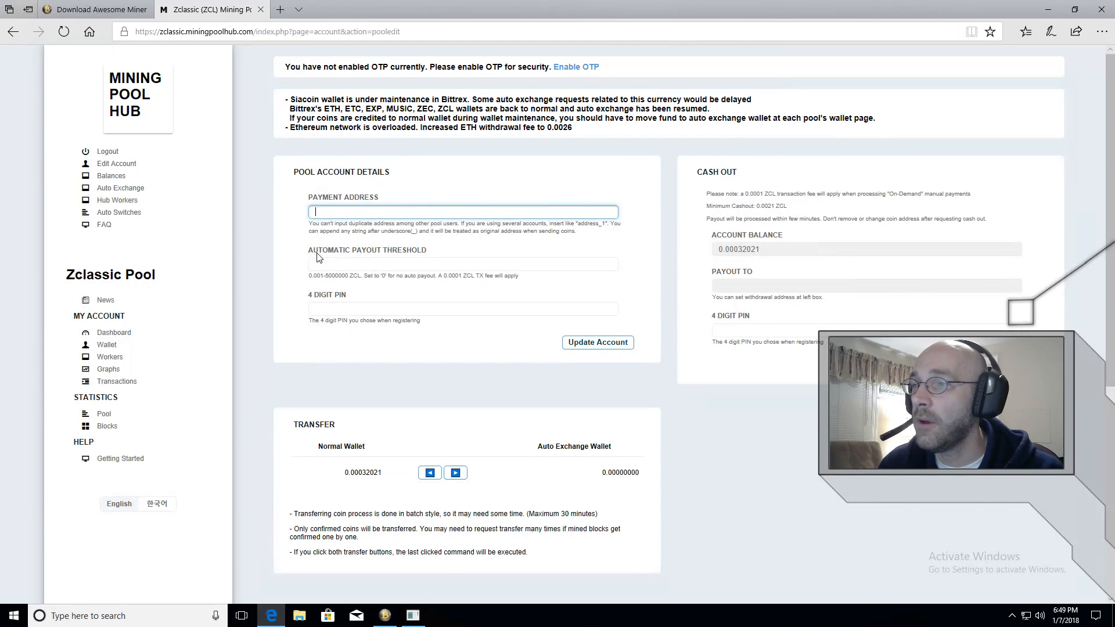
left_click(462, 264)
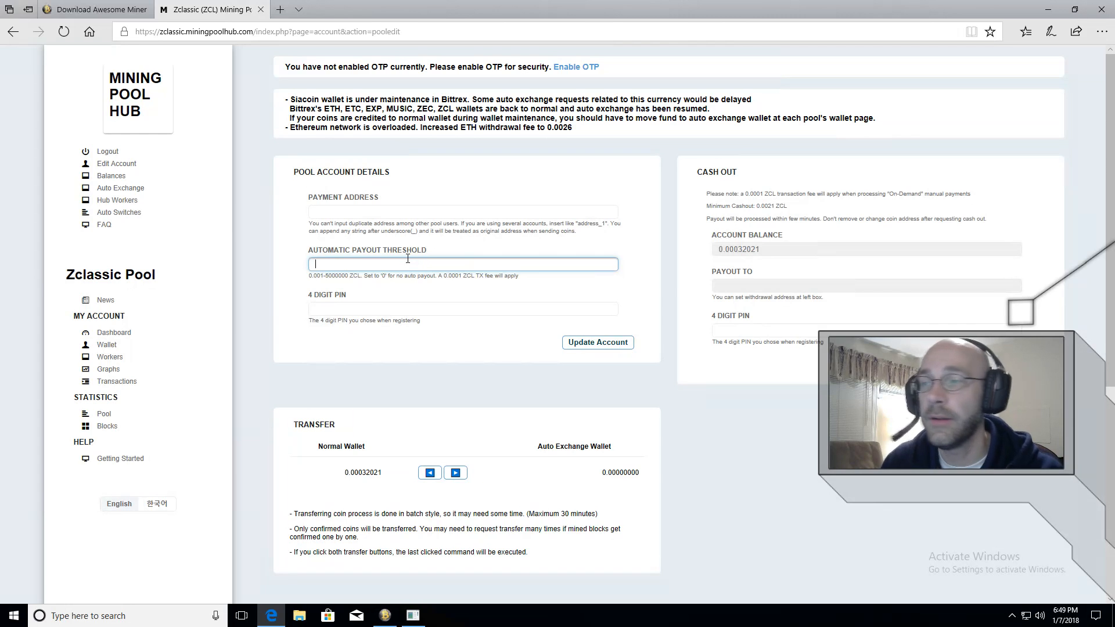
left_click(462, 308)
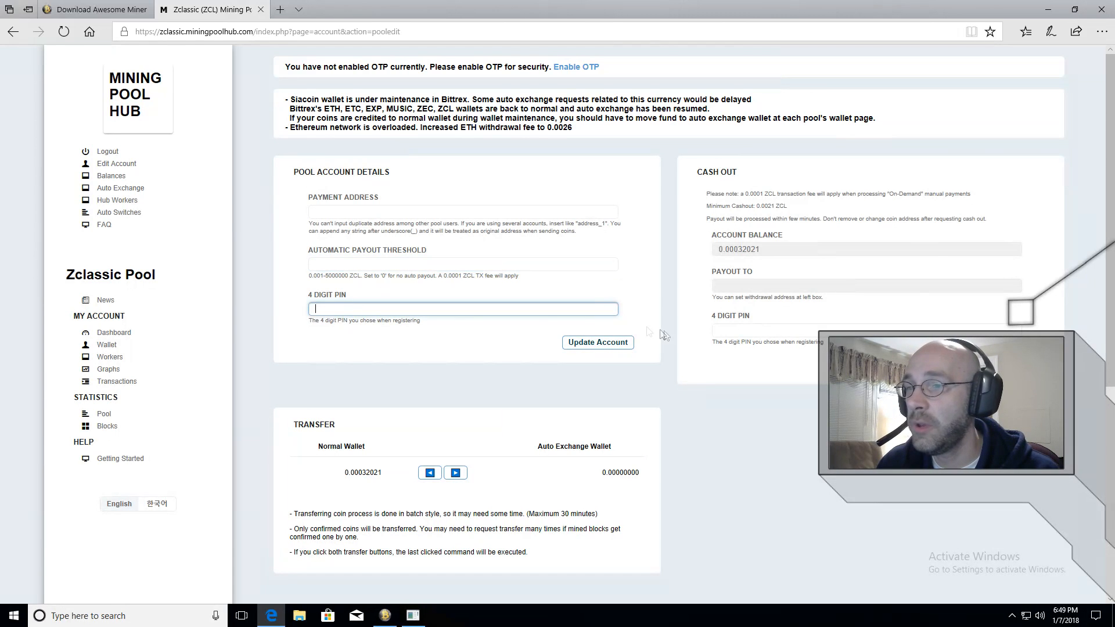
mouse_move(349, 380)
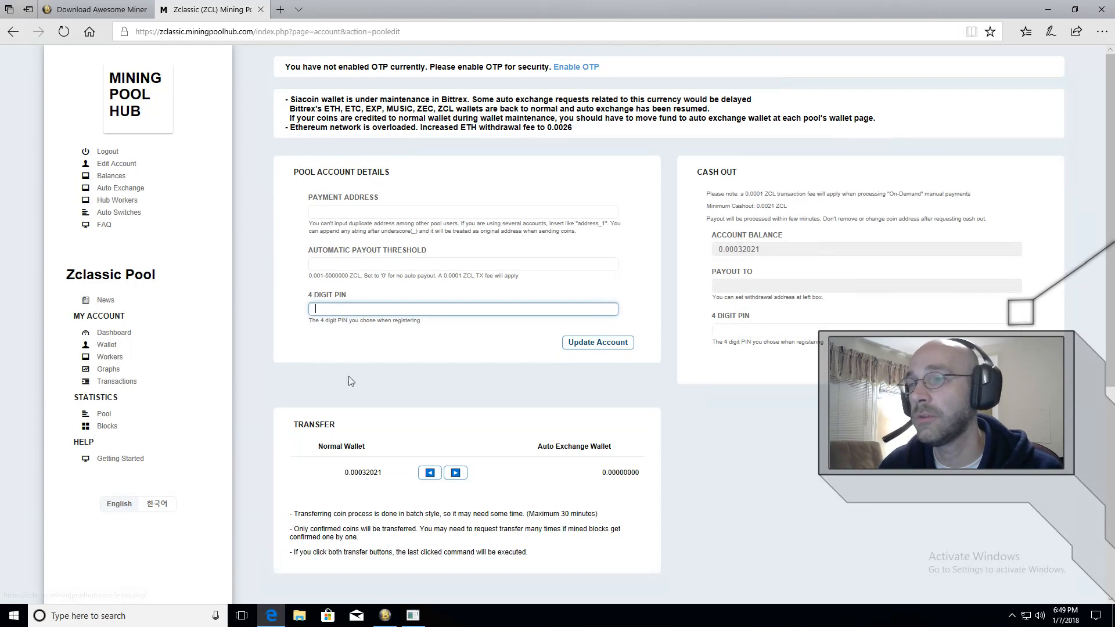
mouse_move(409, 372)
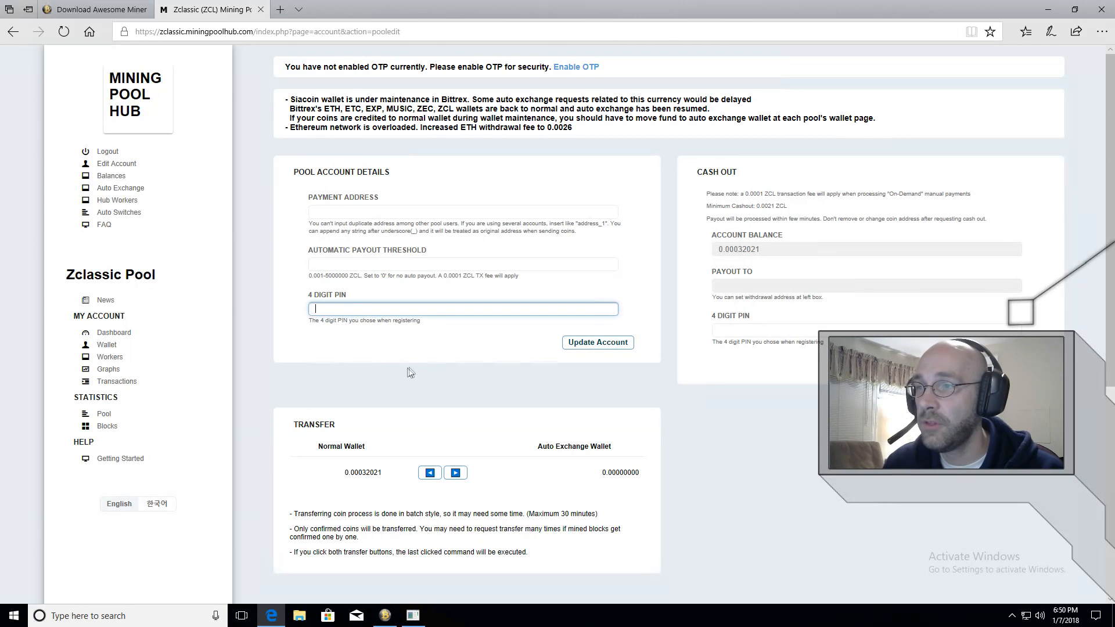
mouse_move(1049, 56)
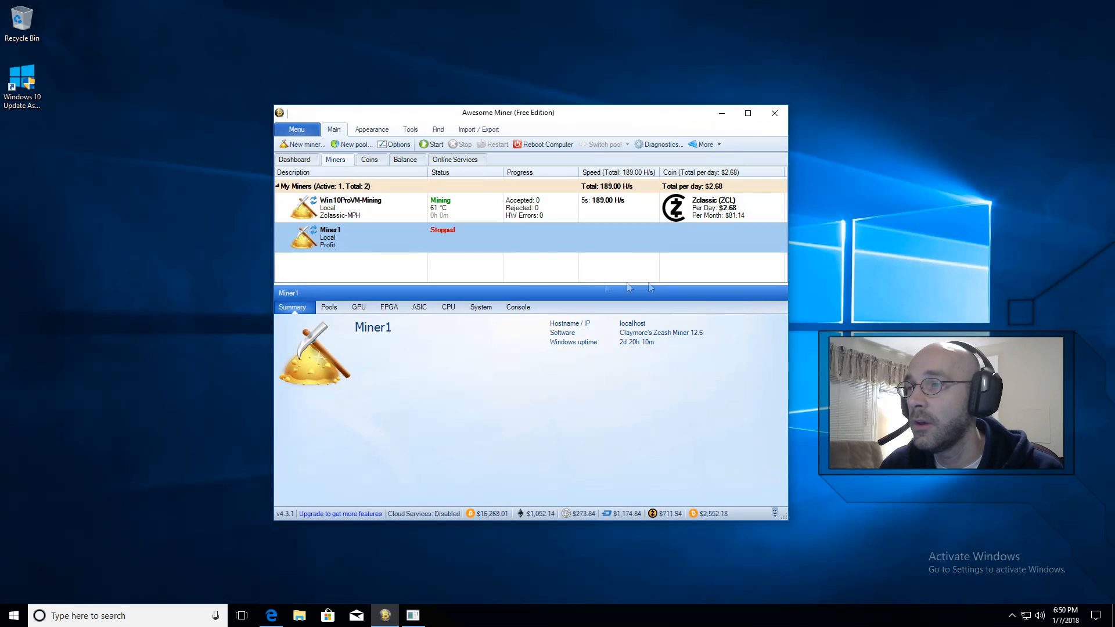
mouse_move(398, 241)
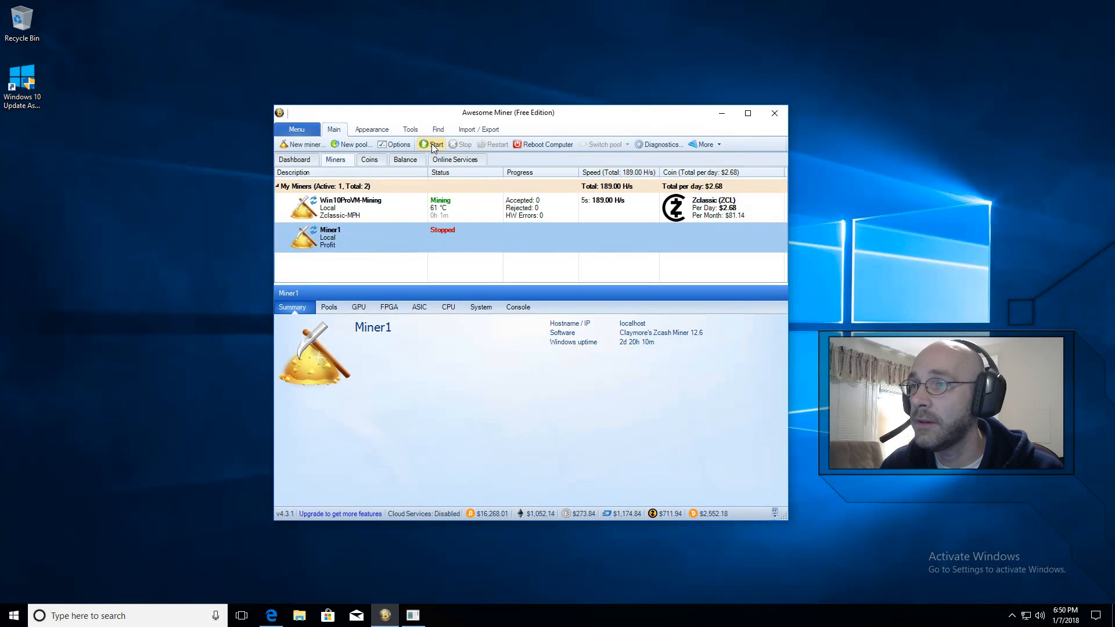
mouse_move(580, 276)
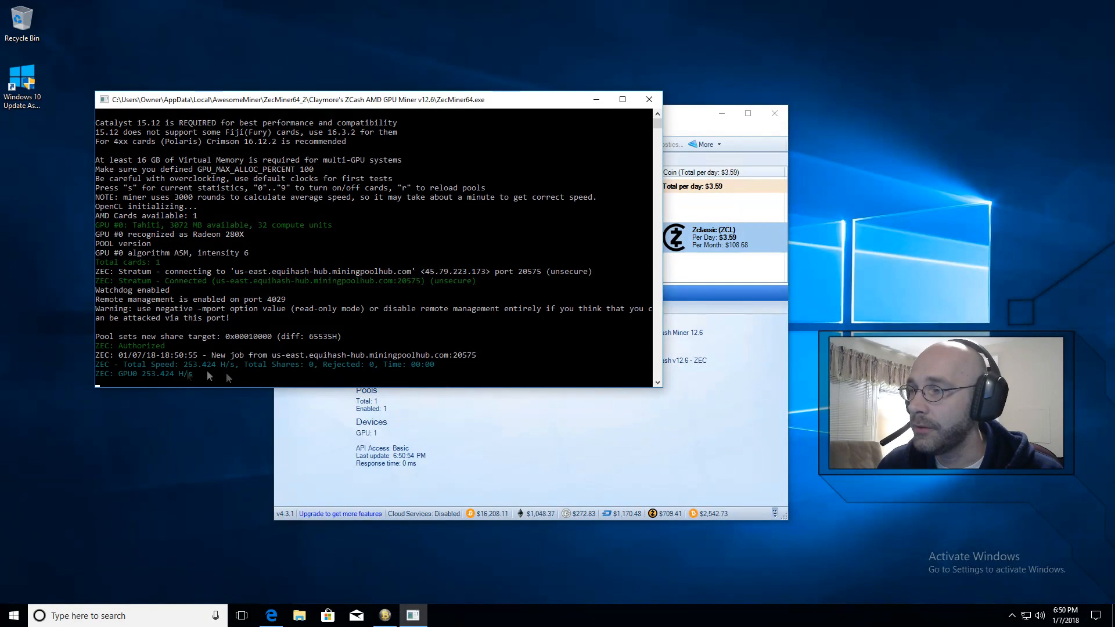
mouse_move(686, 124)
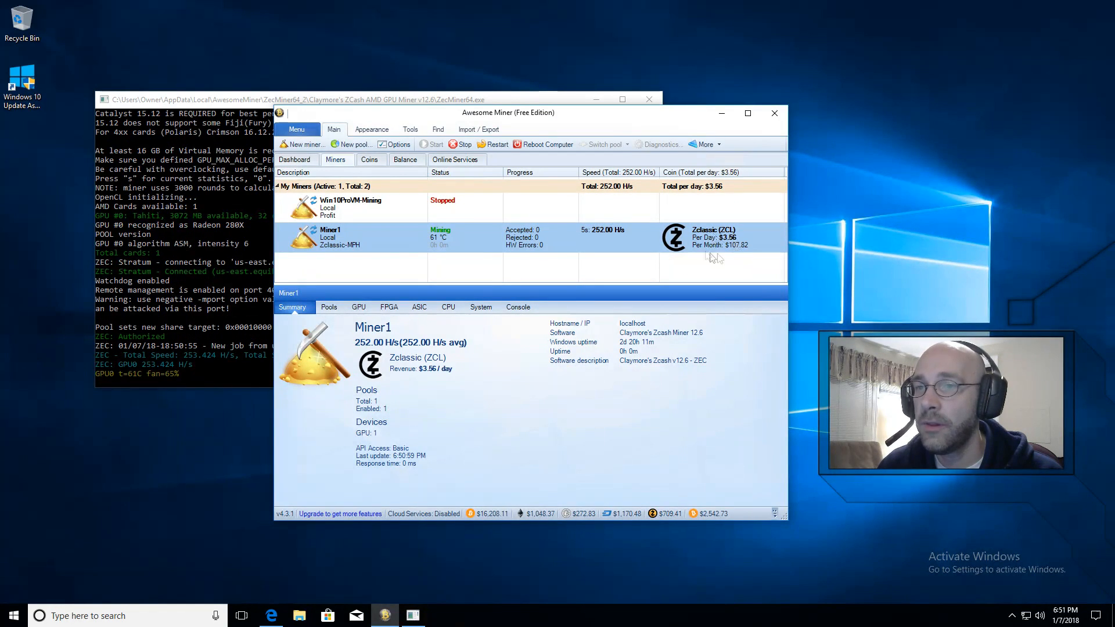
mouse_move(739, 259)
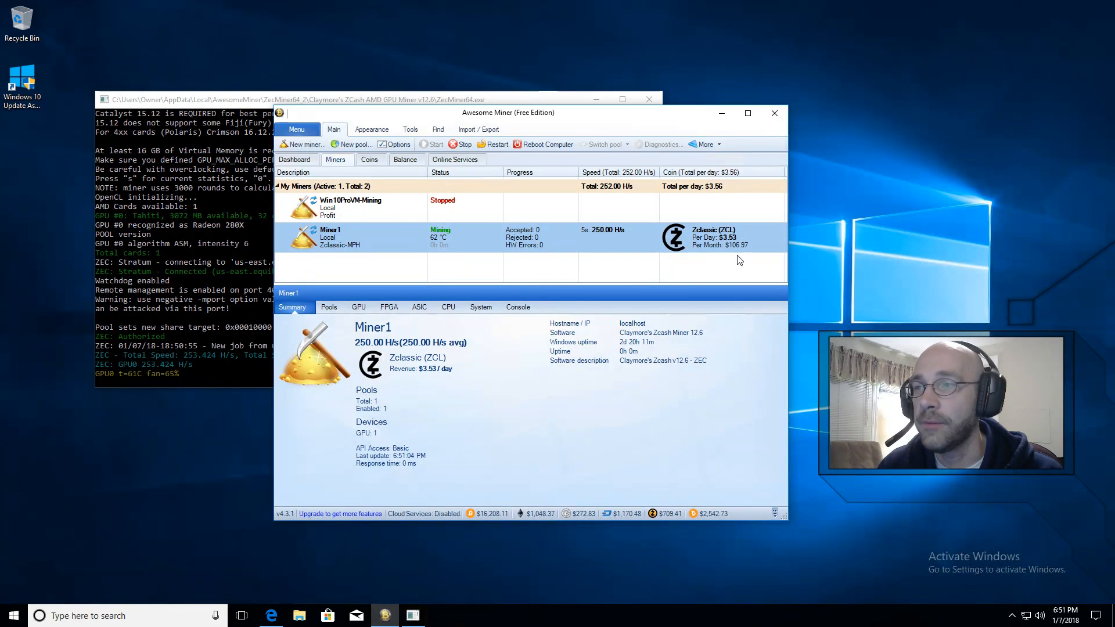
mouse_move(745, 278)
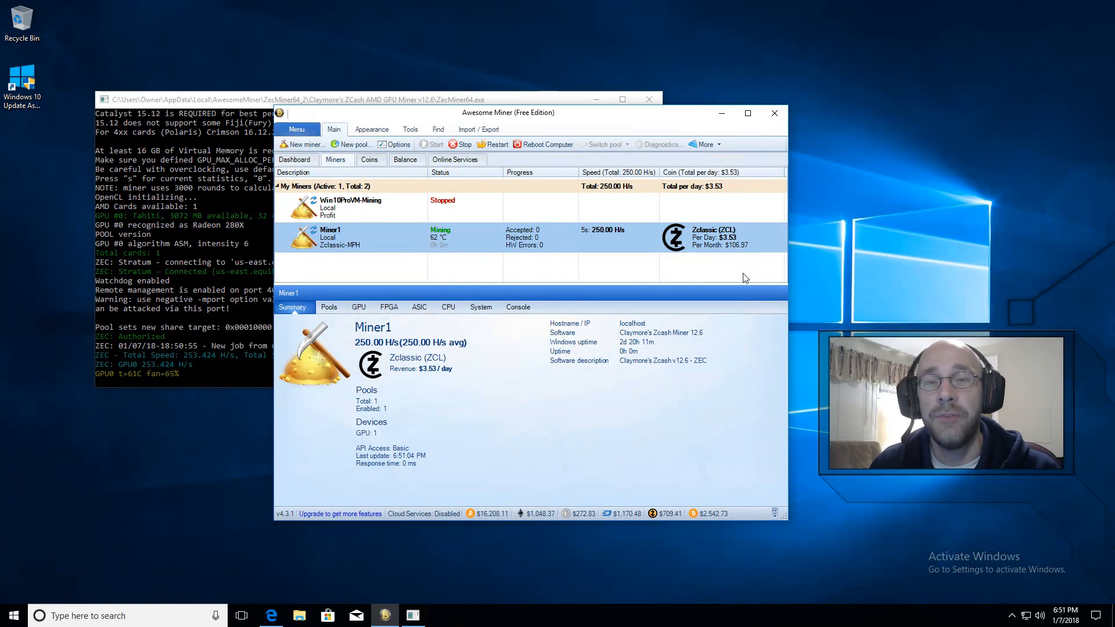